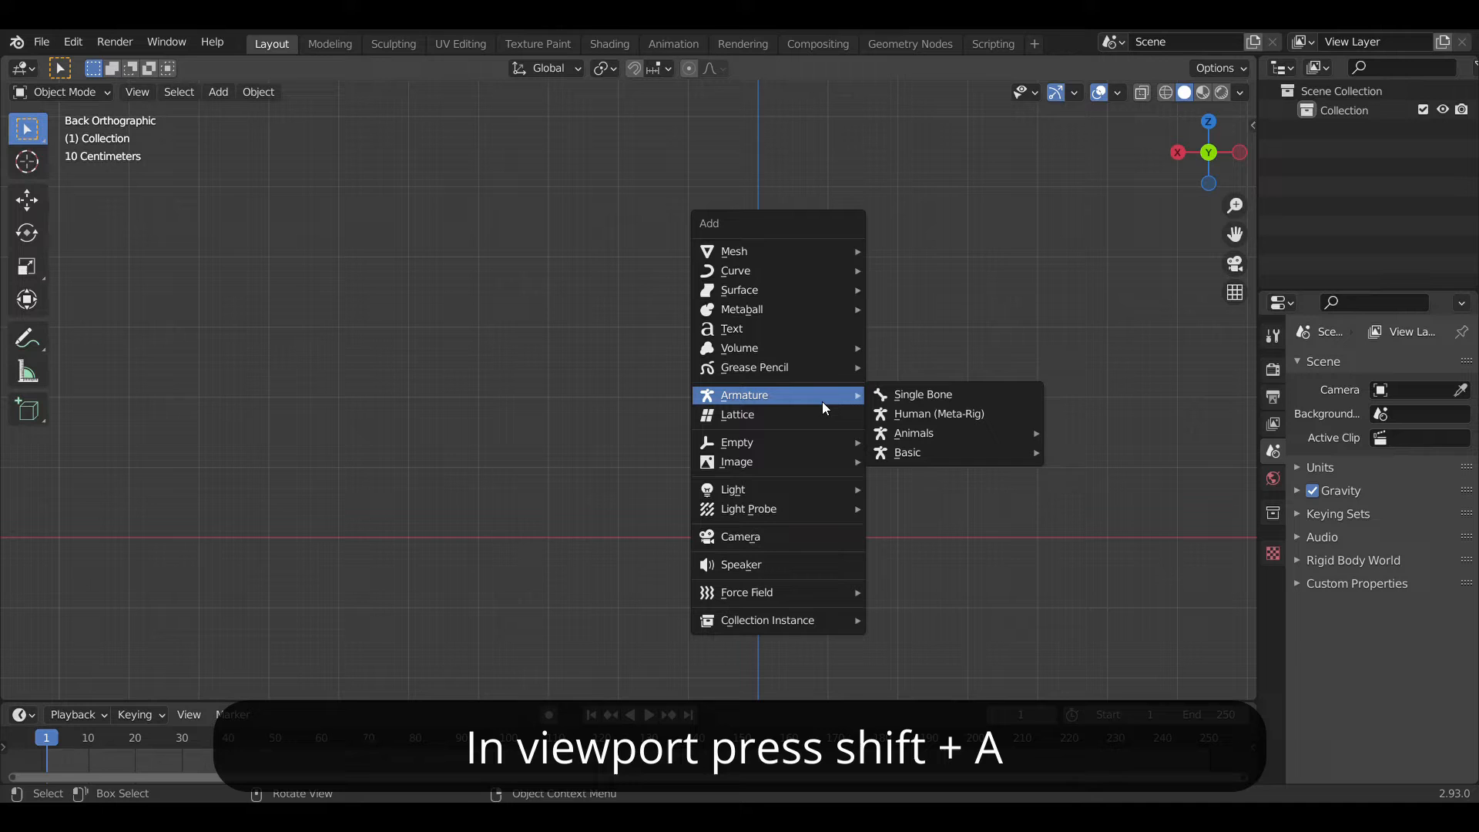
mouse_move(983, 395)
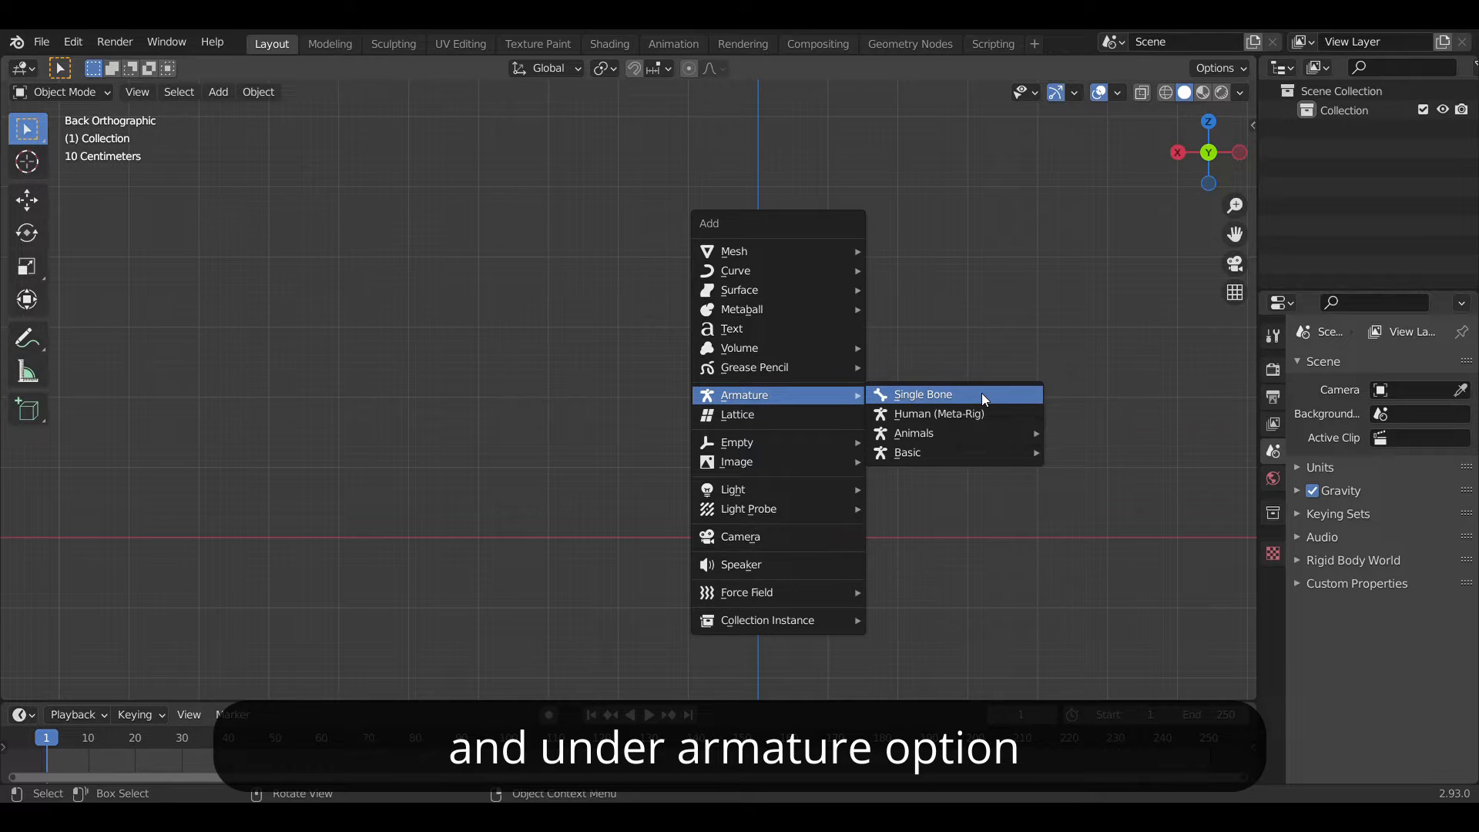
Step: Add a single-bone armature, extrude it into a five-bone chain and snap the 3D cursor to its tip
click(923, 395)
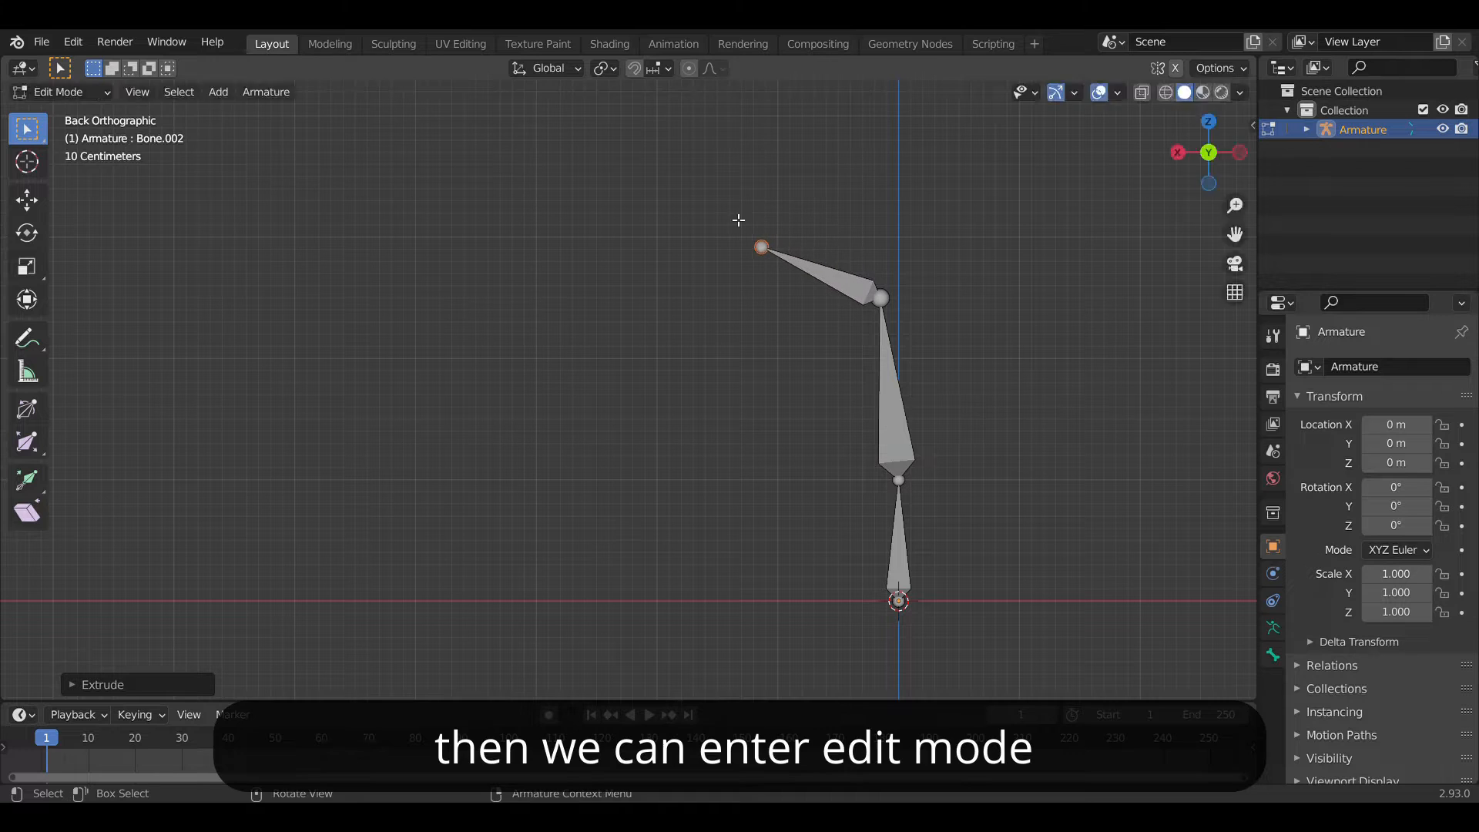
key(E)
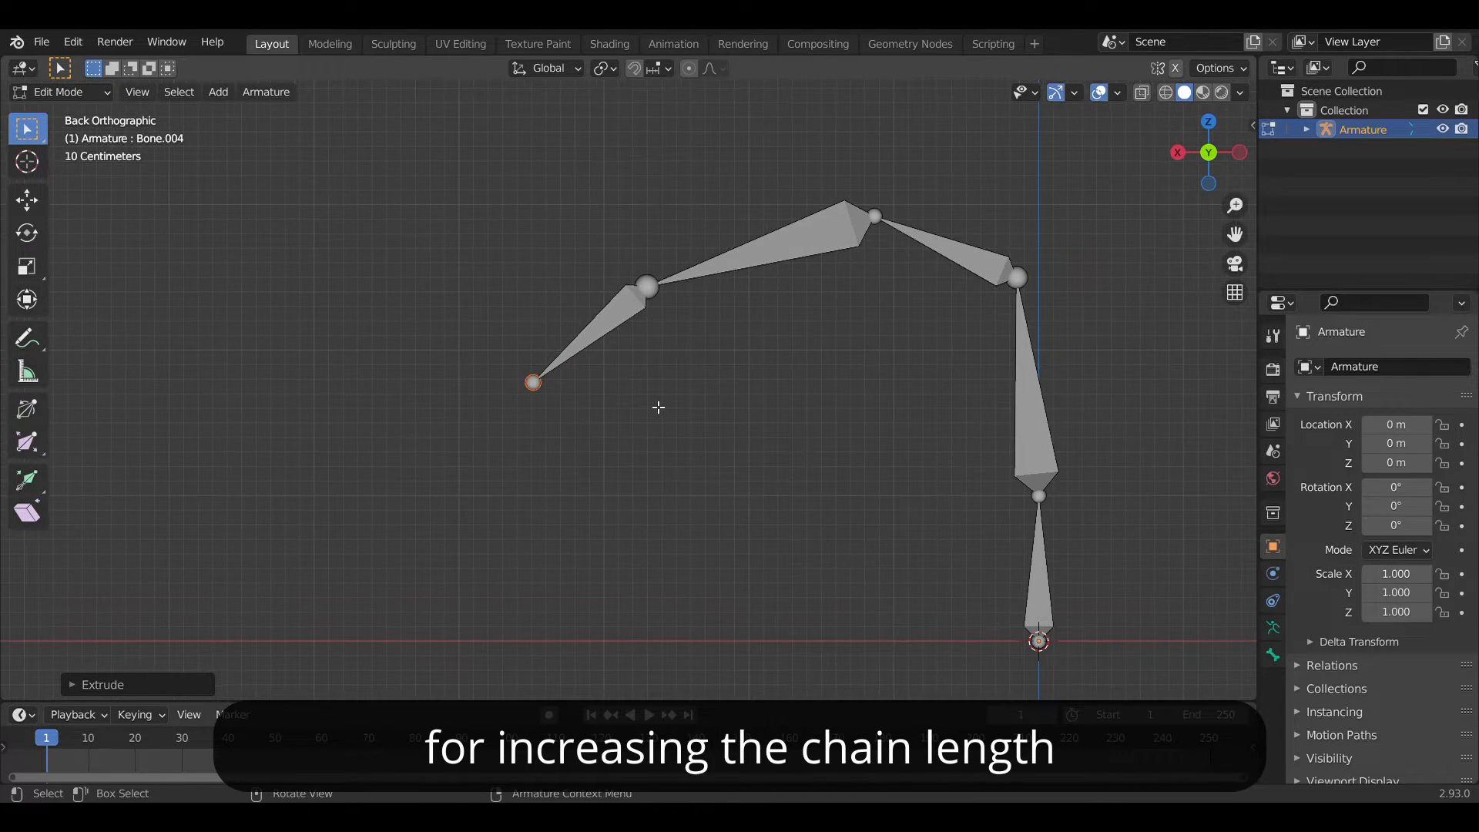
mouse_move(538, 357)
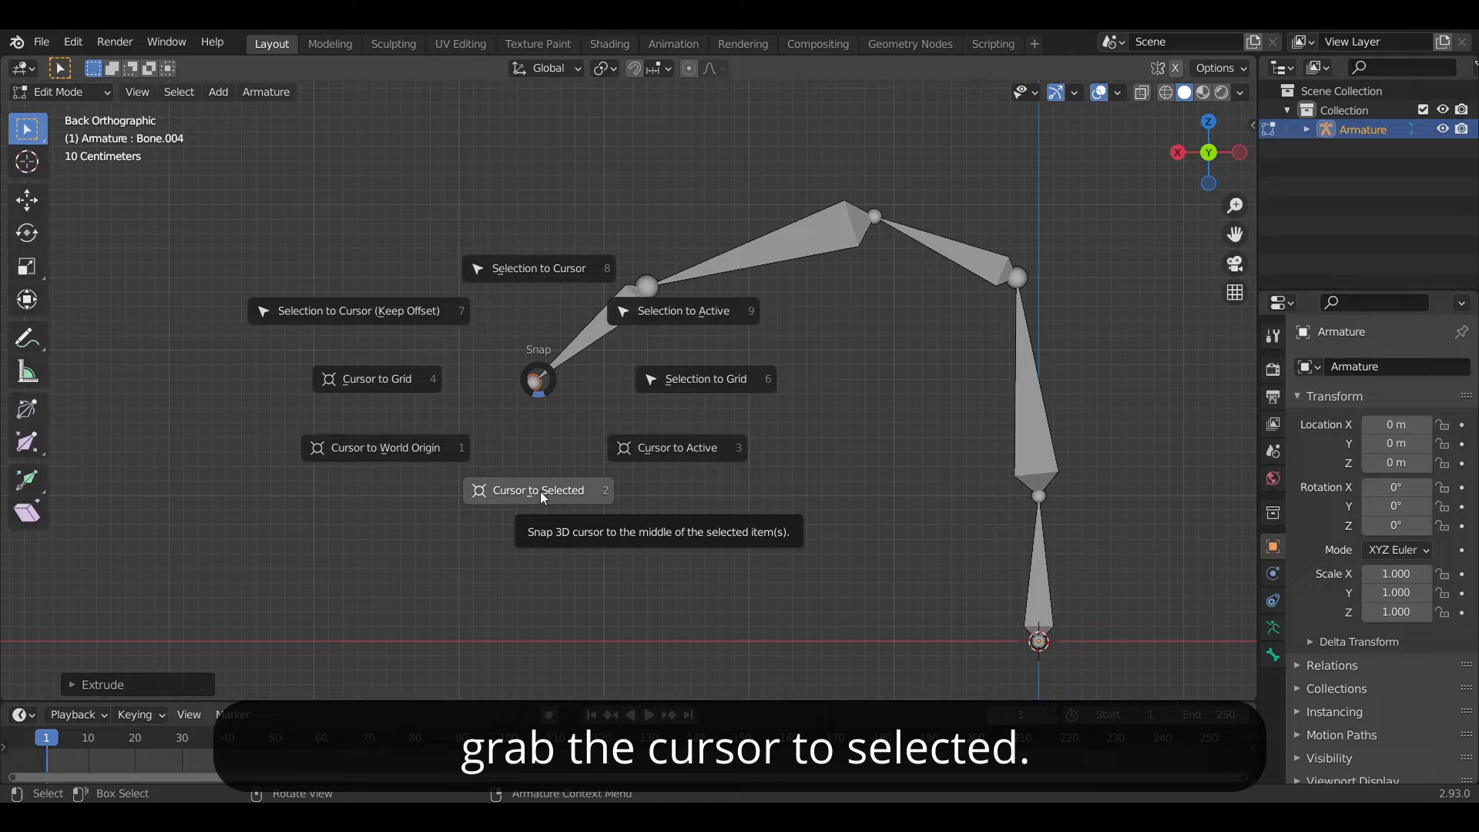
click(538, 490)
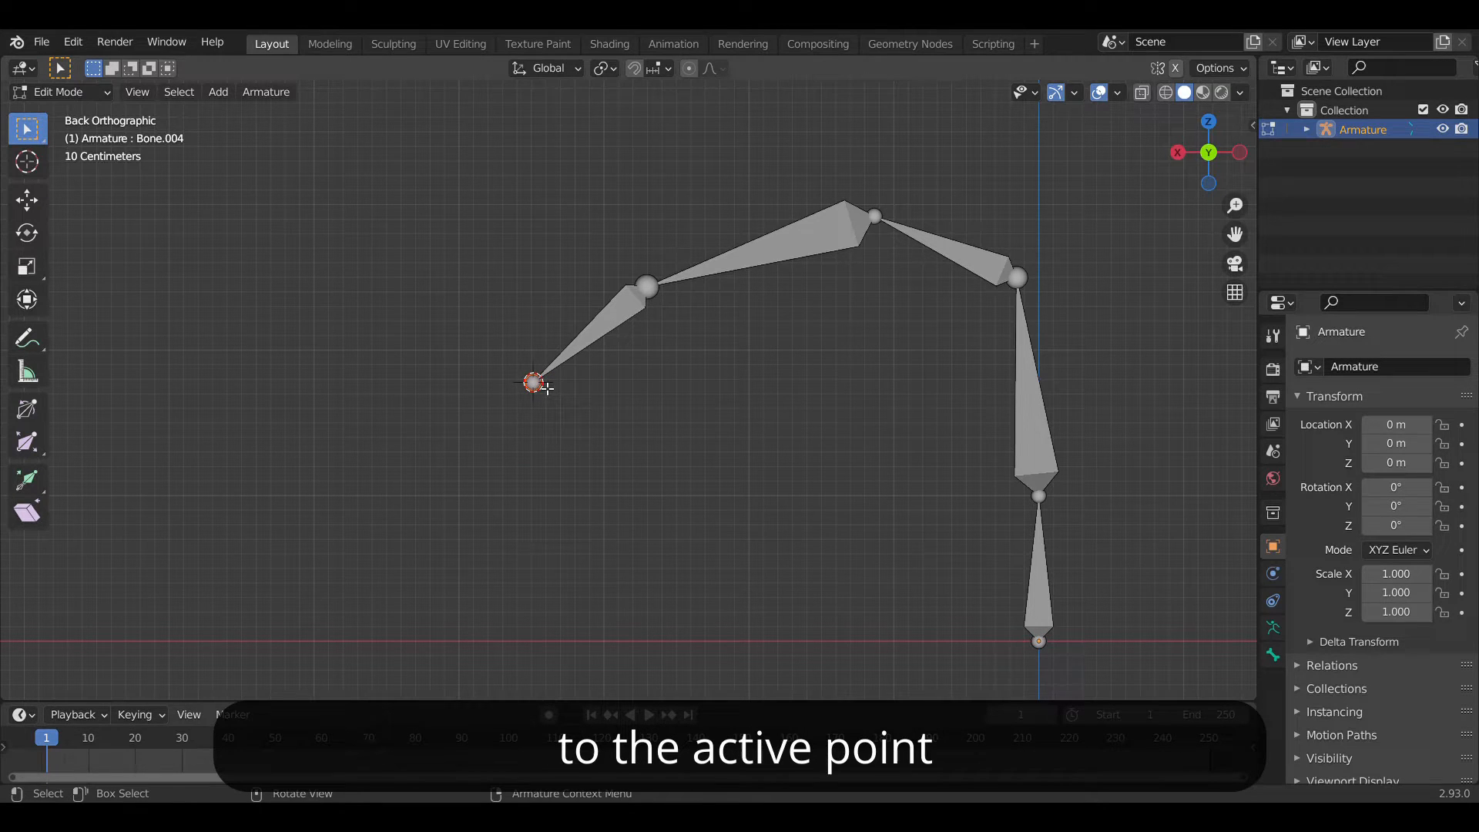
Step: Add a controller bone at the cursor and make the chain tip follow it with an IK constraint
click(533, 391)
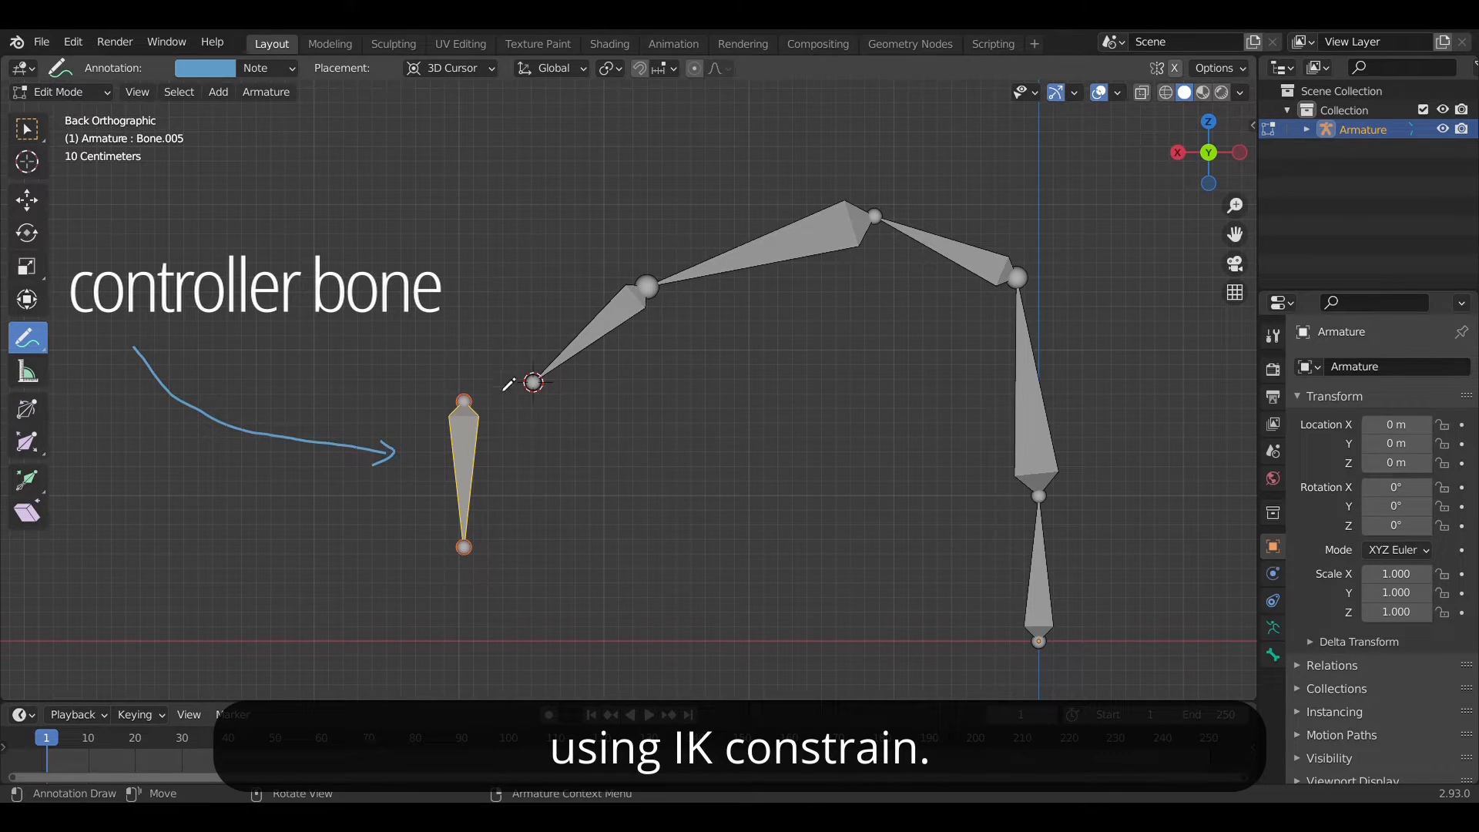
click(58, 92)
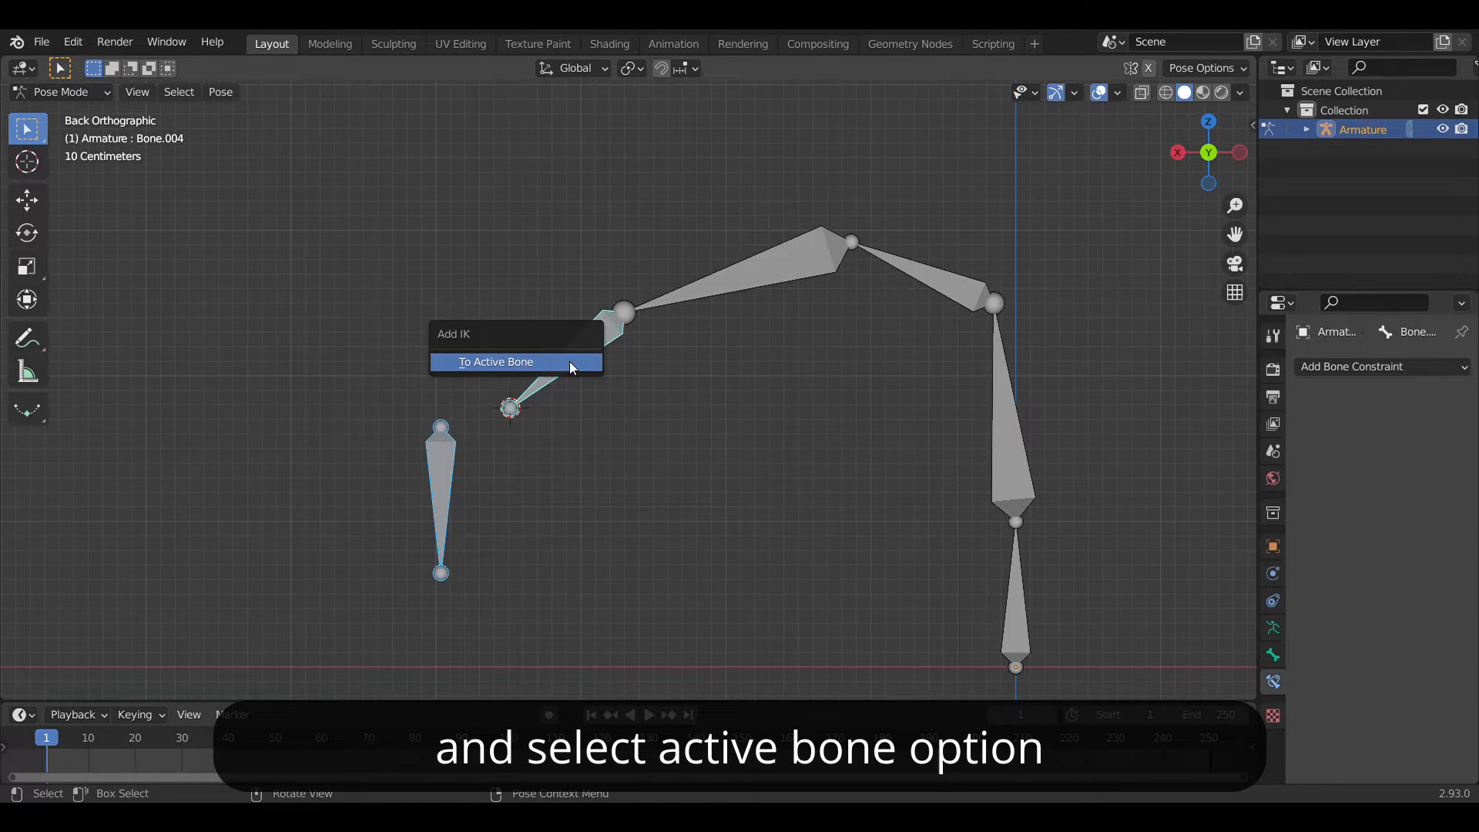
click(496, 360)
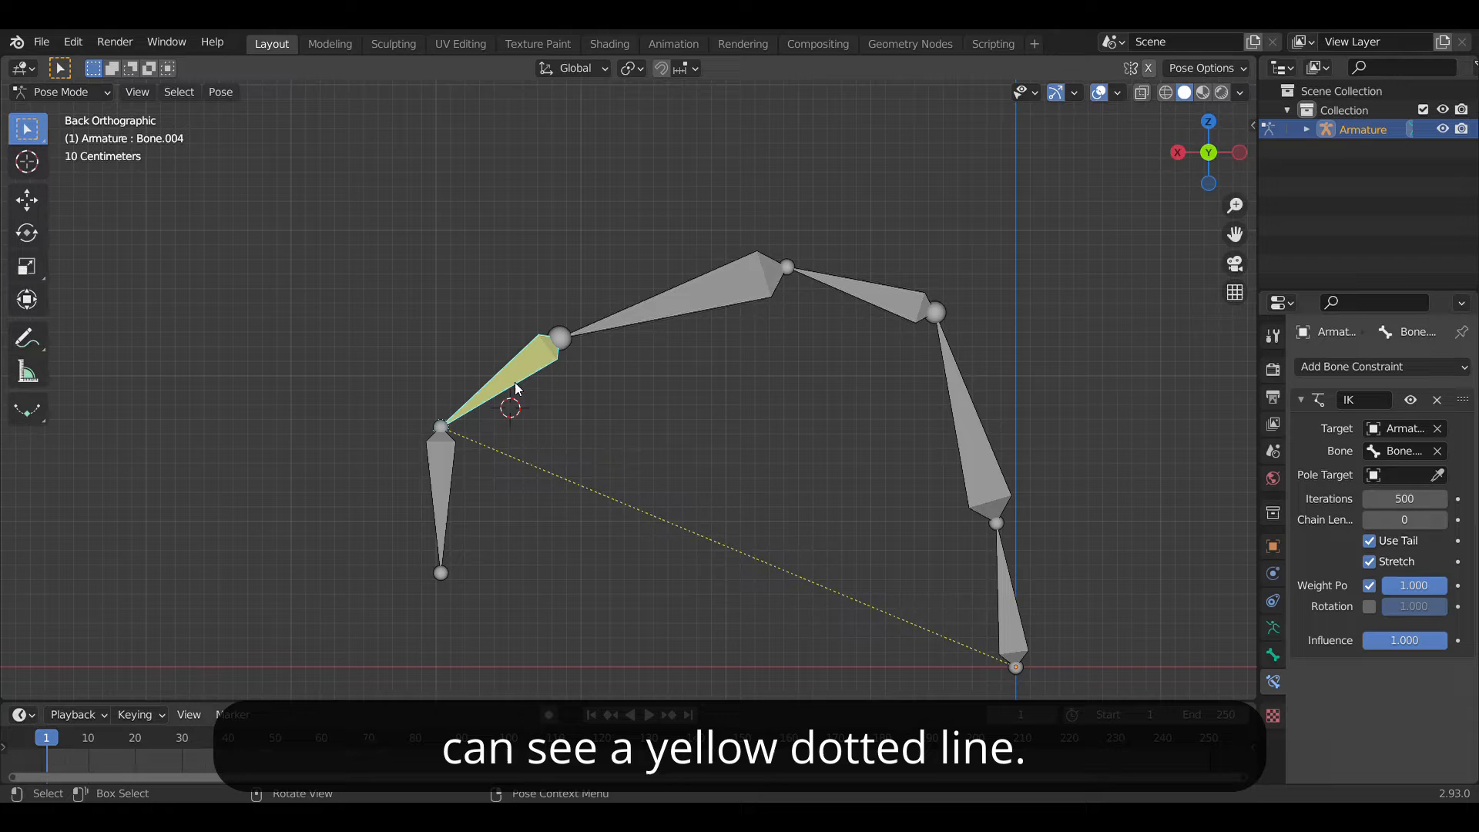
mouse_move(545, 374)
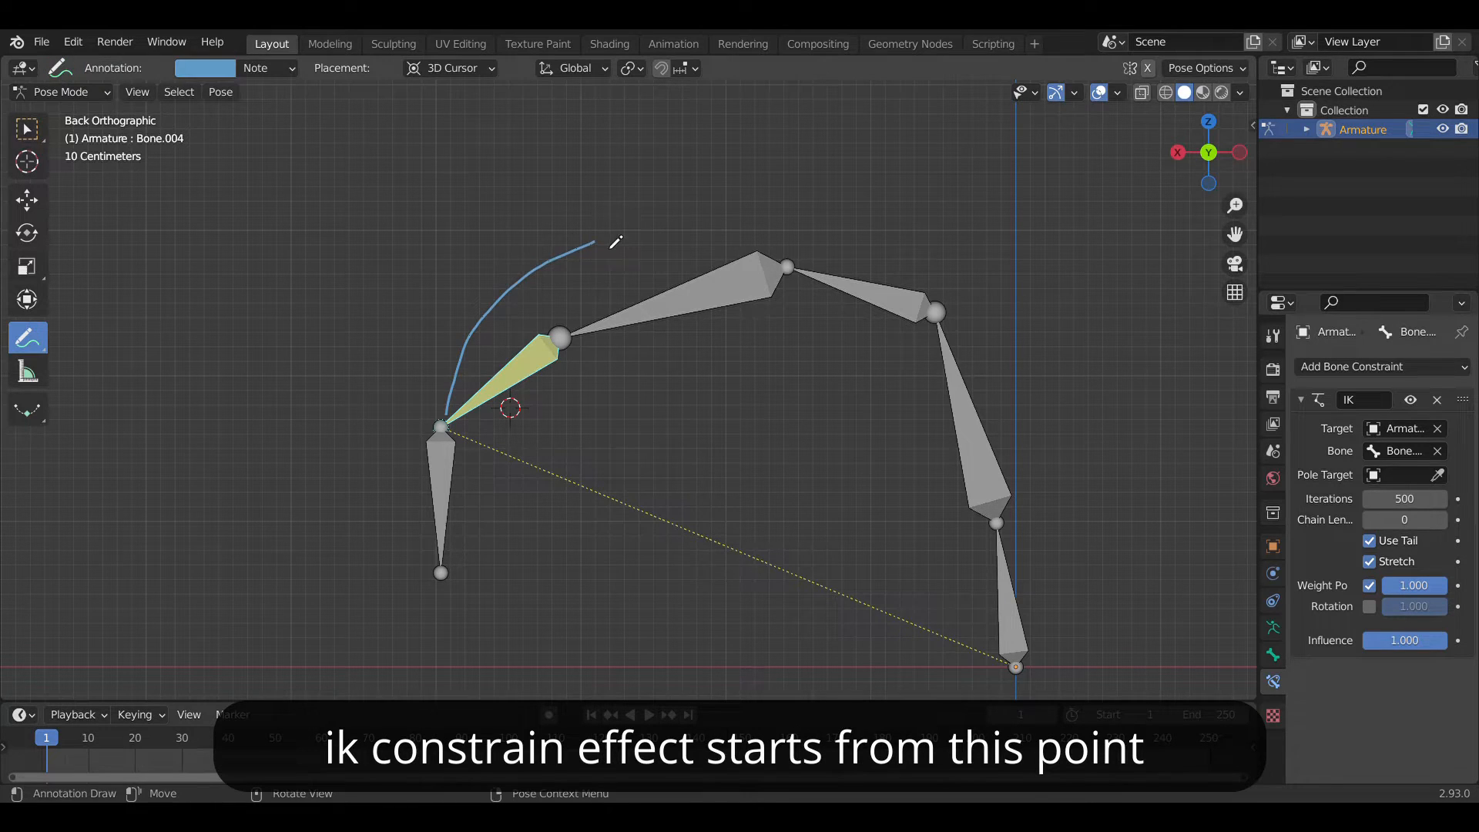
drag(594, 244, 1056, 672)
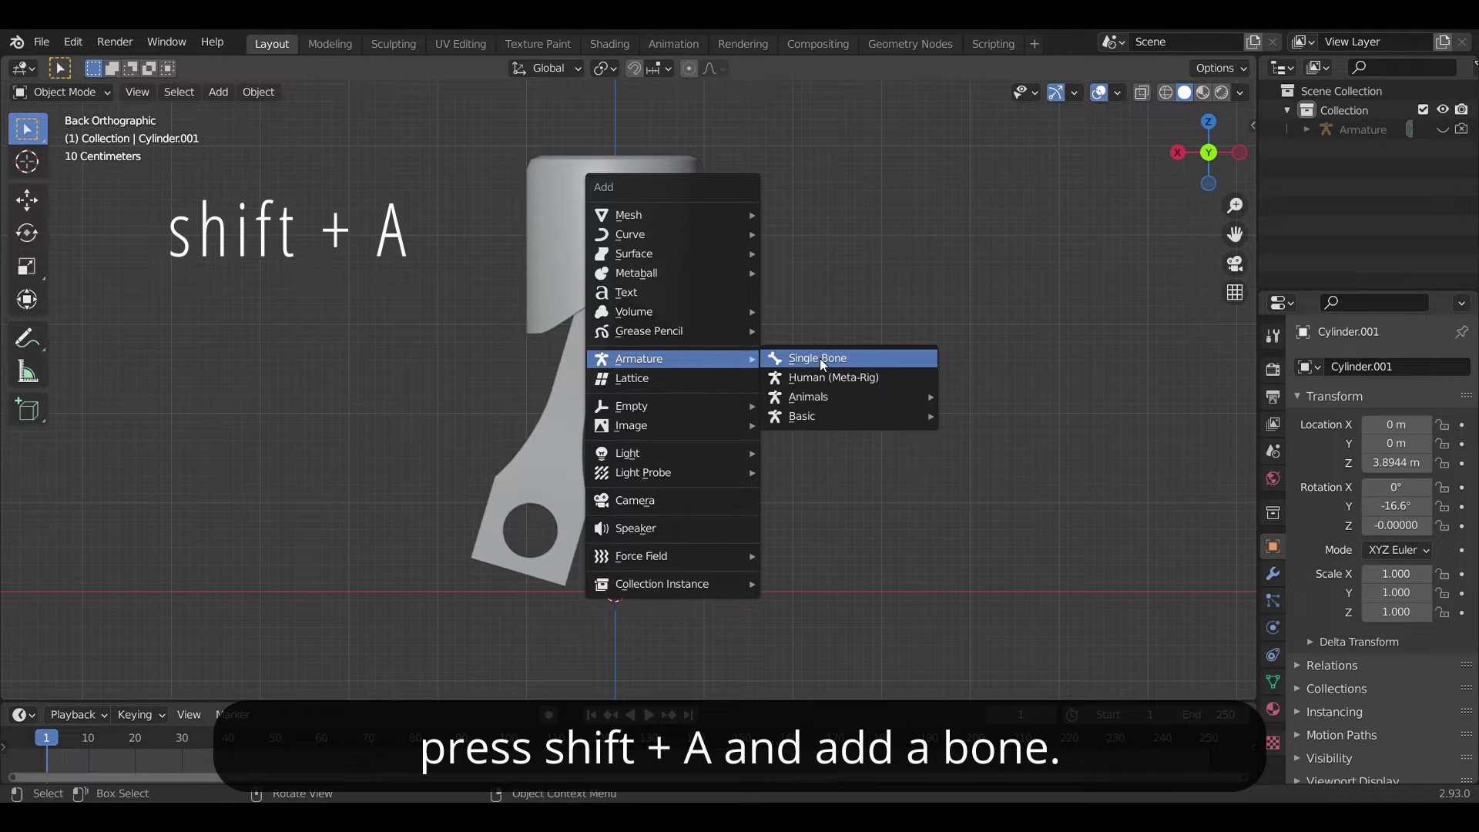
Step: Add a single bone above the piston cylinder and extrude bones down to the rod's lower hole
click(817, 358)
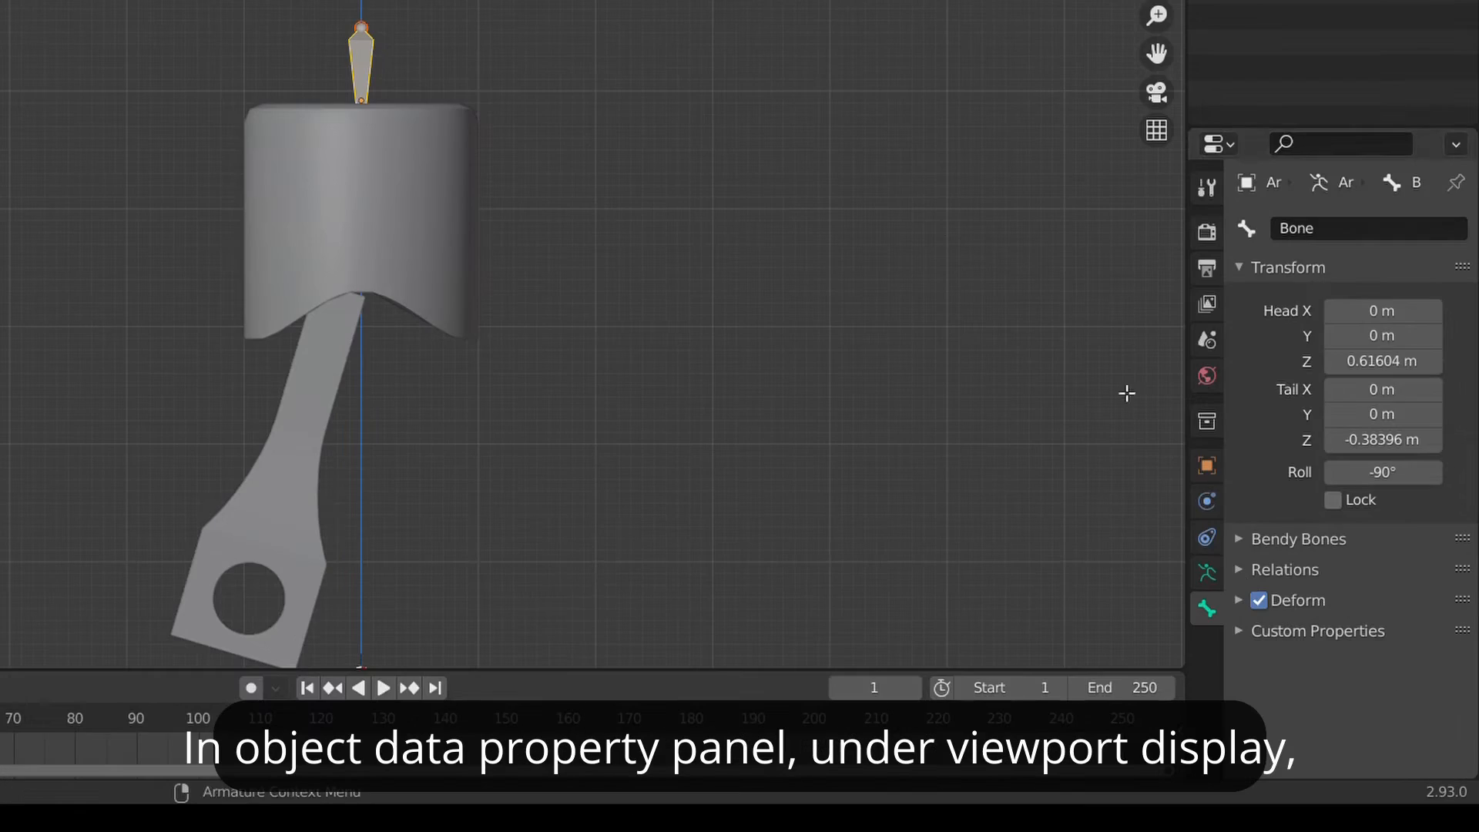
click(1206, 570)
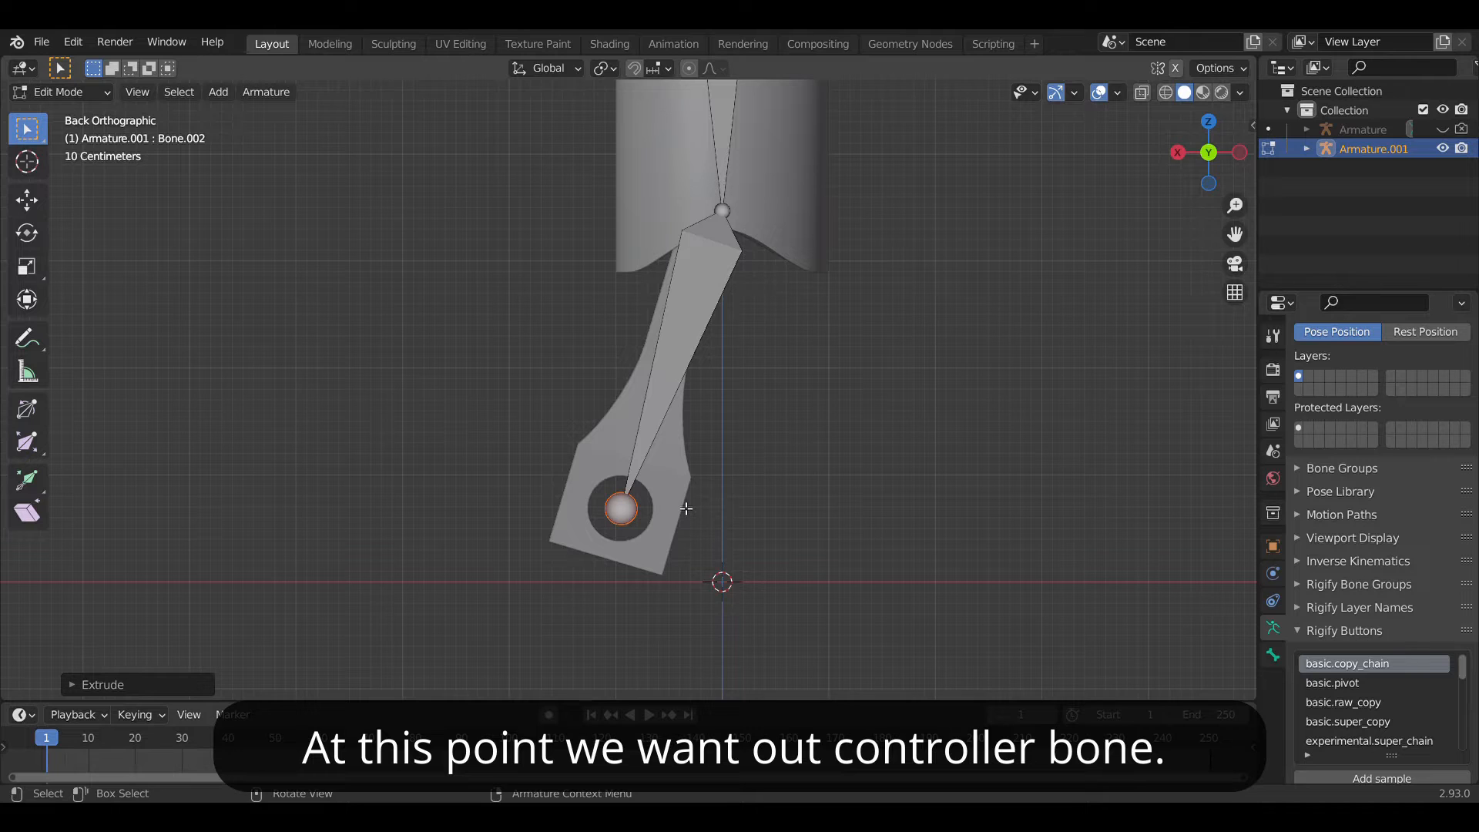
Step: Snap the cursor to the rod's lower hole, add a controller bone there and IK-drive the rod bone
key(shift+s)
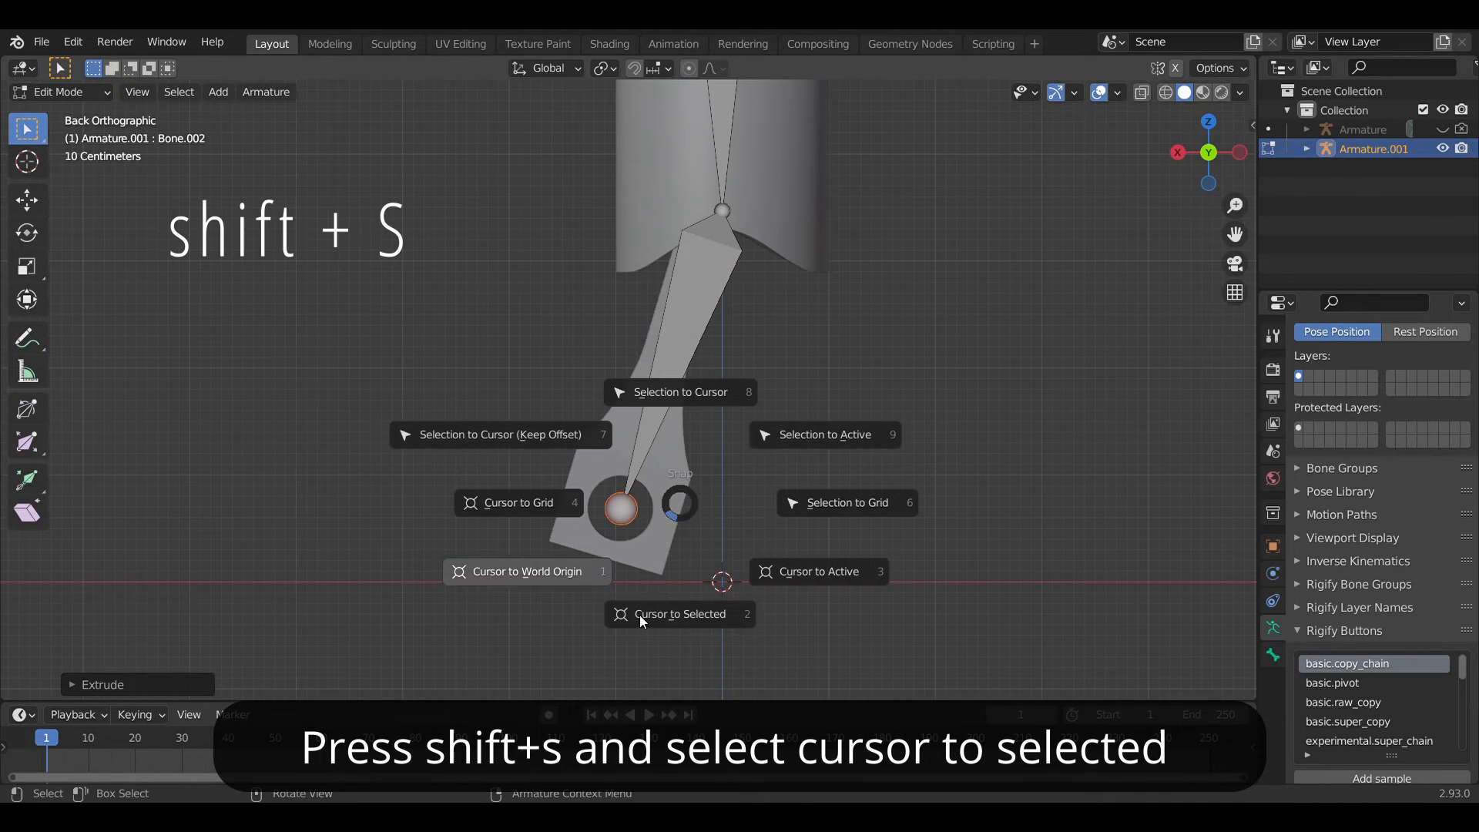
click(680, 613)
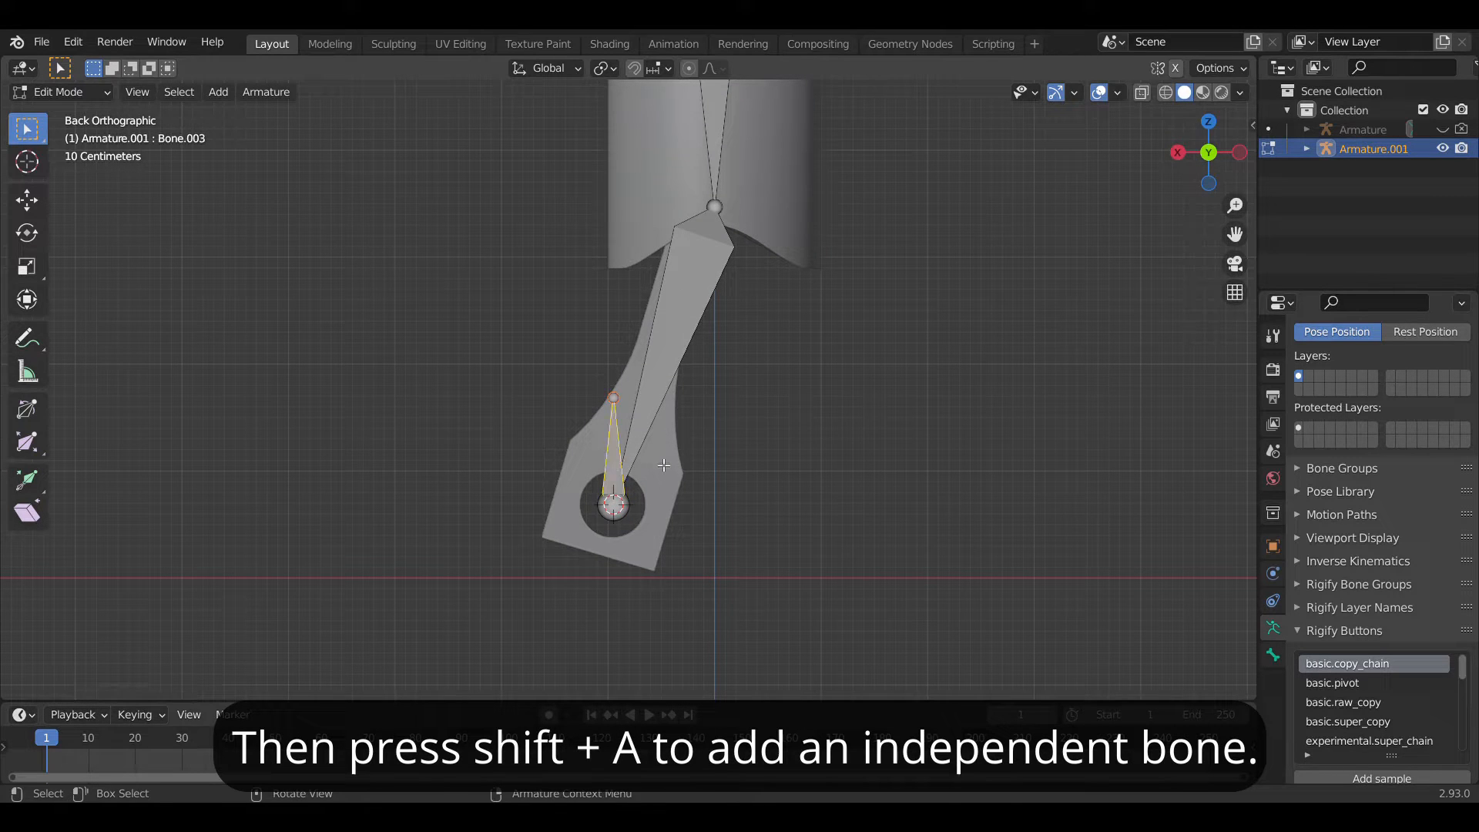
click(26, 337)
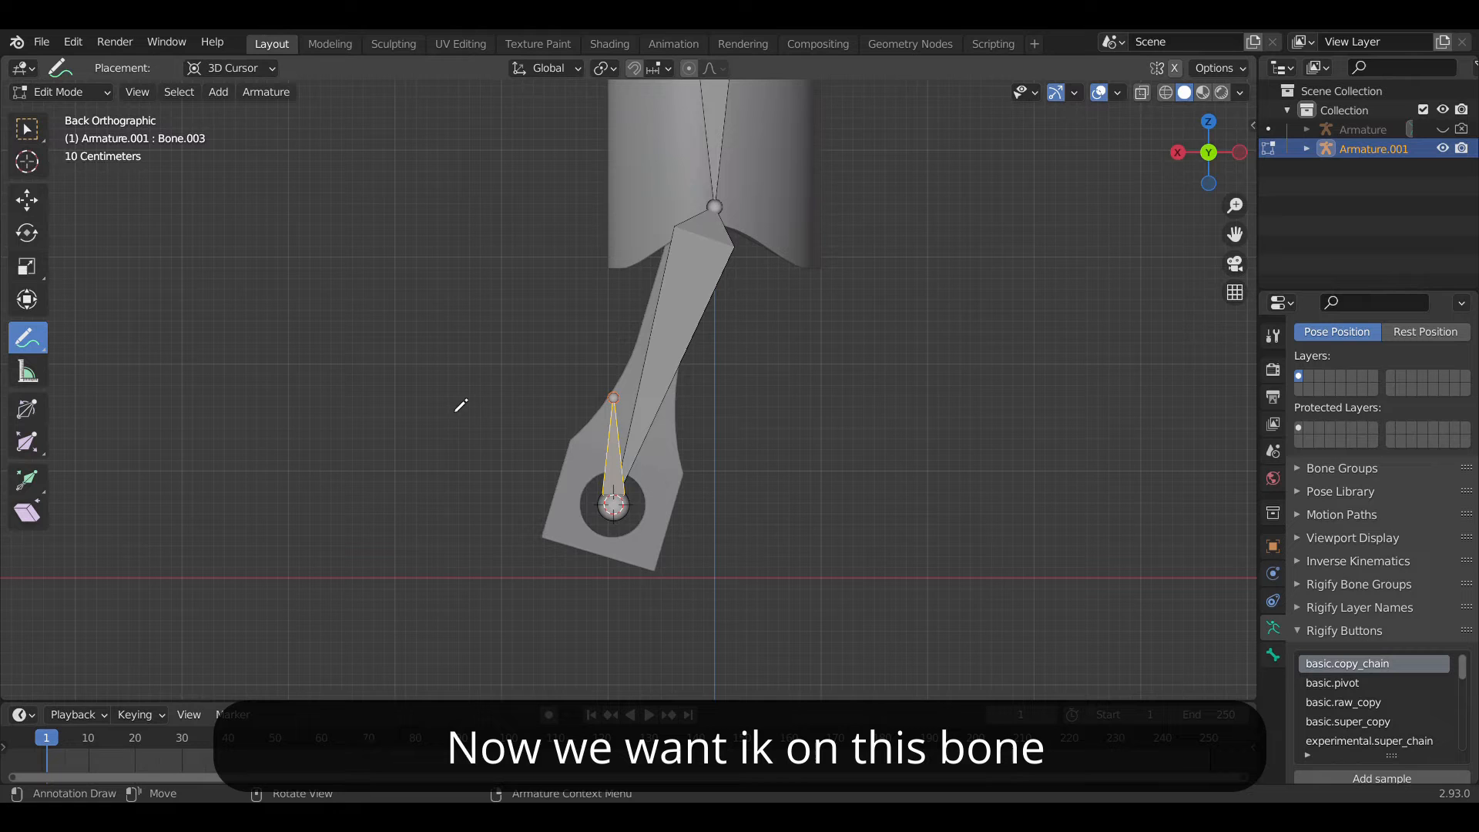
drag(515, 350, 632, 311)
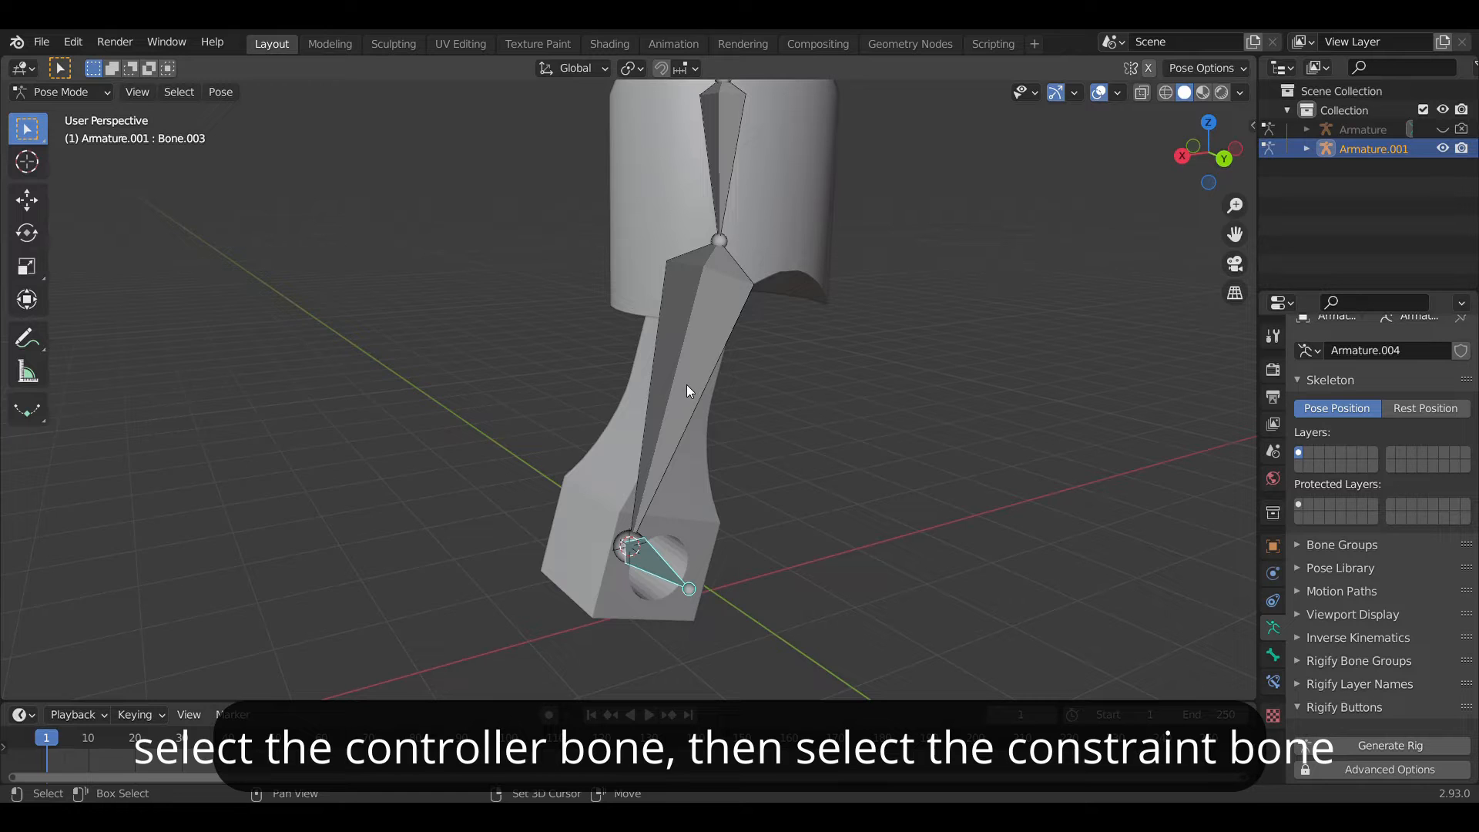
key(shift+i)
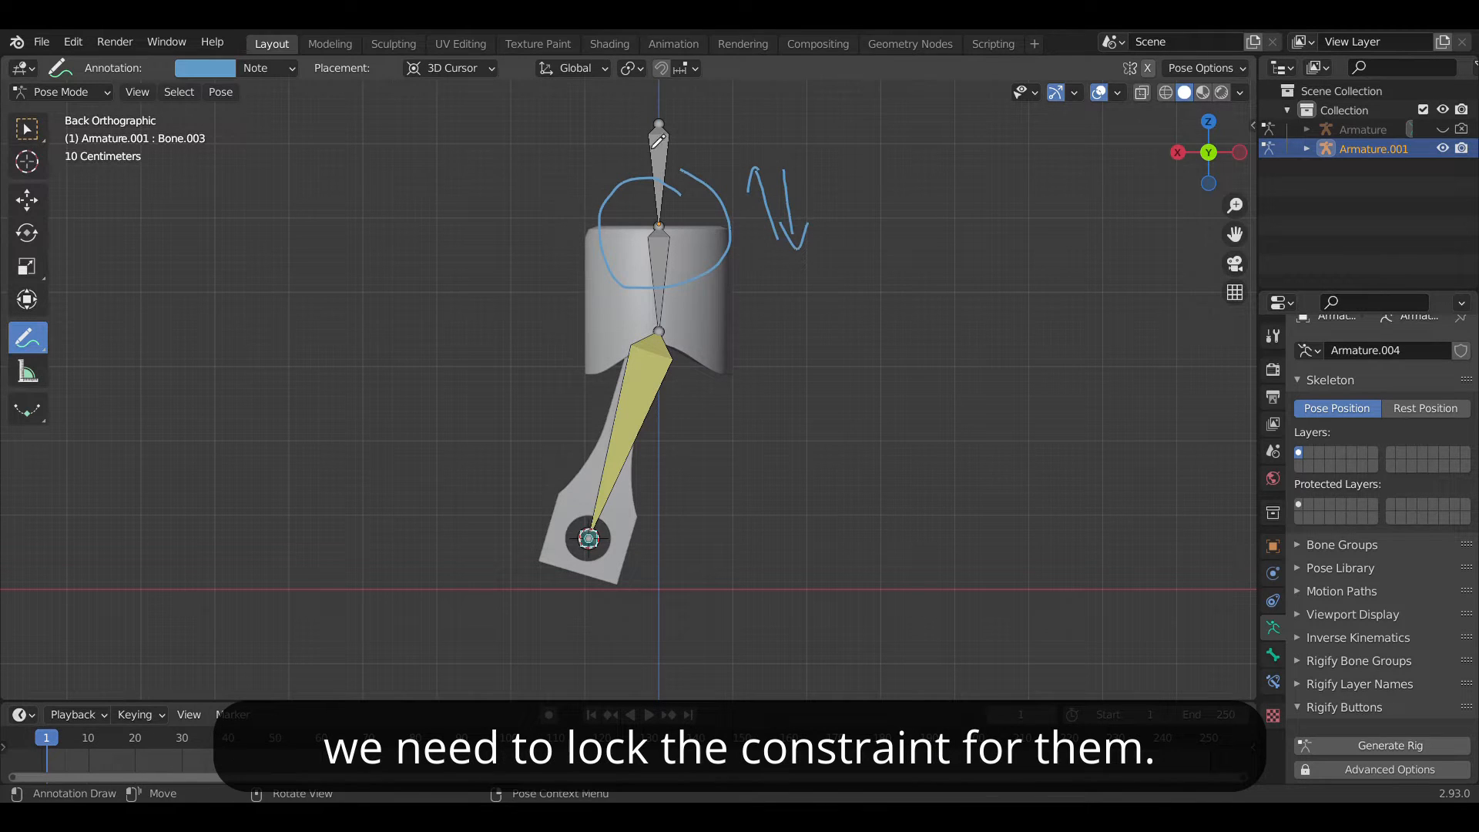
Step: Lock the buffer bone's IK rotation on X, Y and Z
click(28, 127)
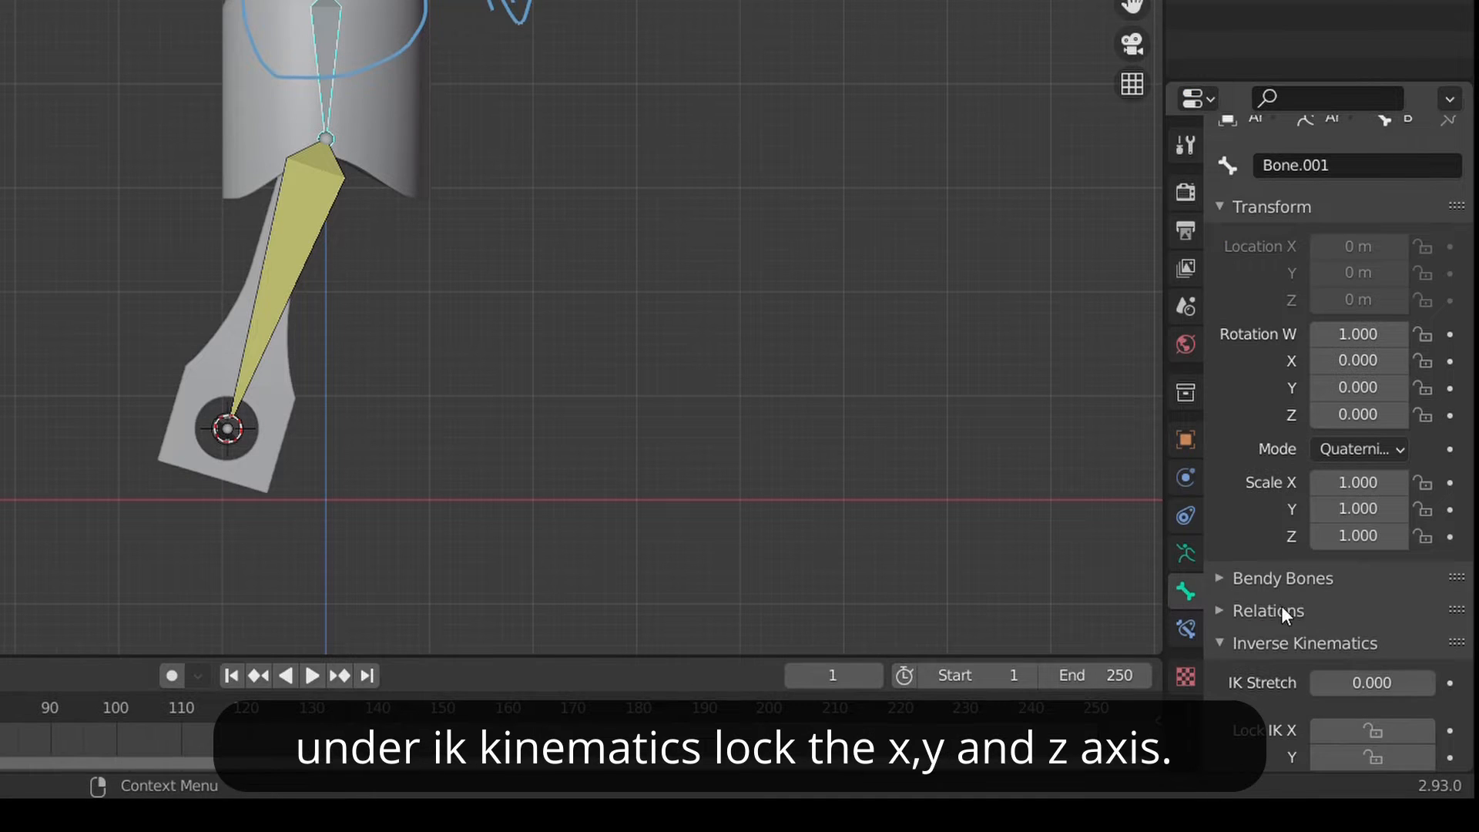
scroll(down, 3)
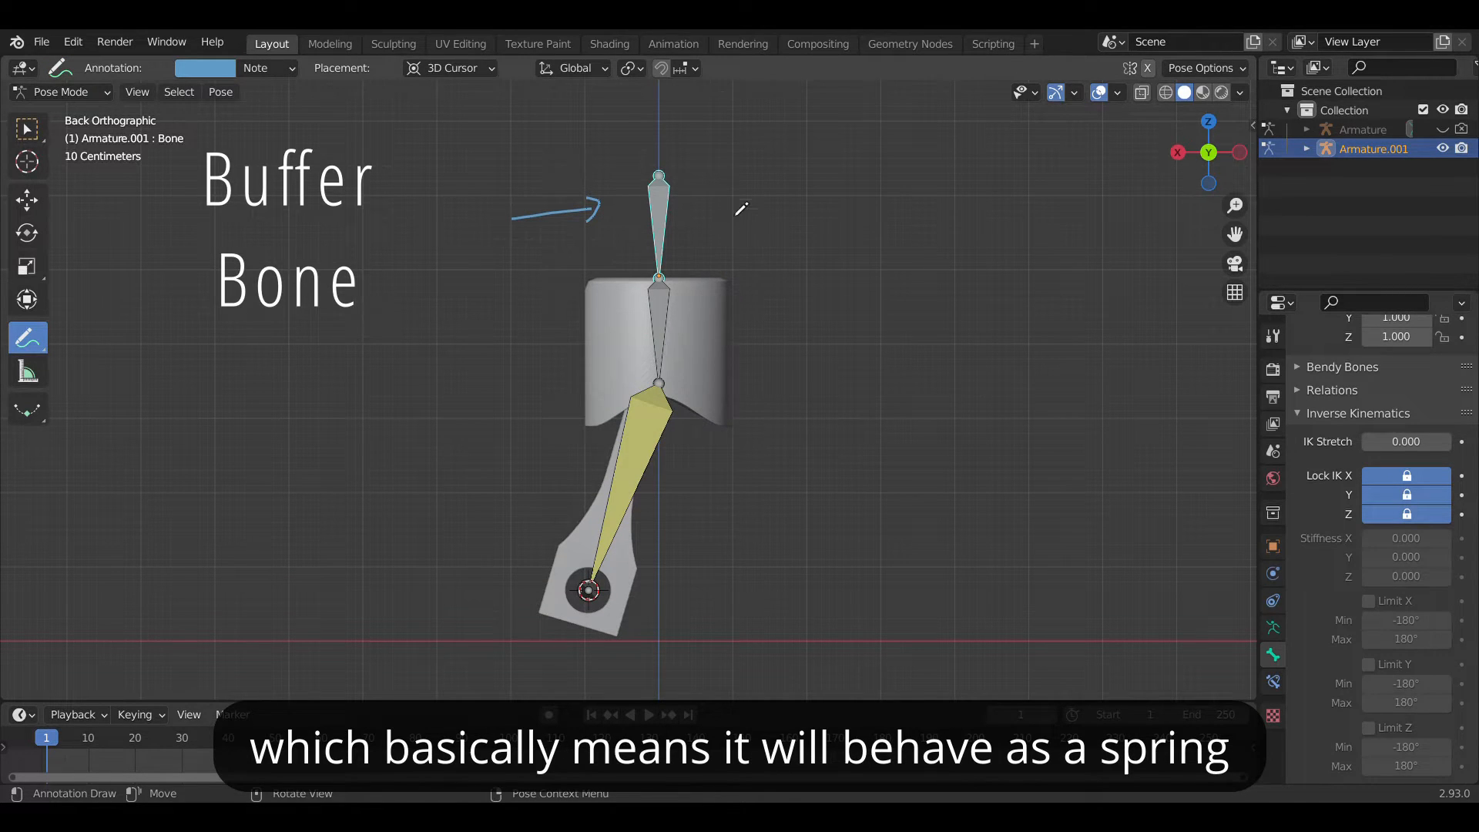
drag(755, 222, 777, 274)
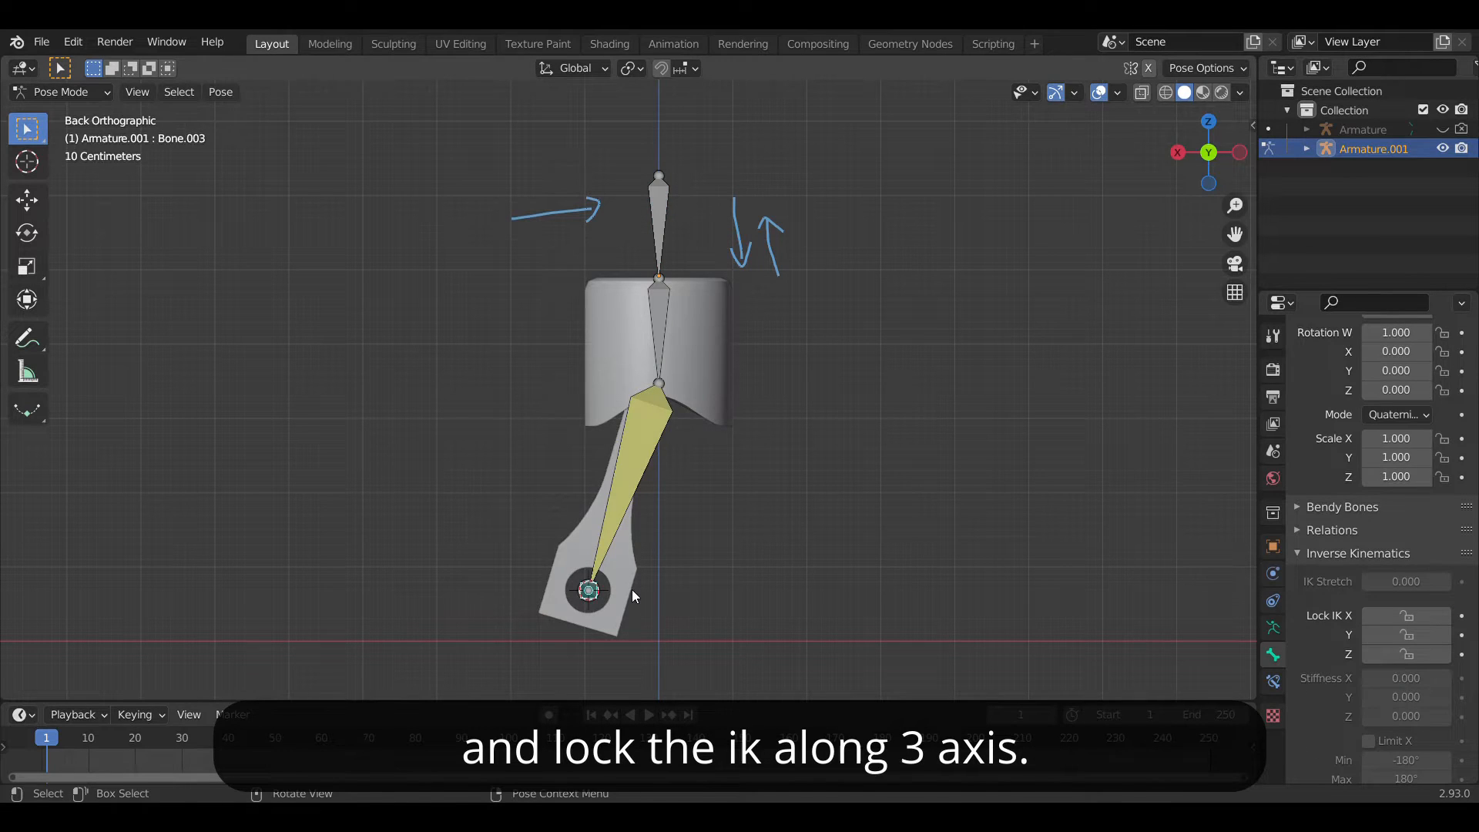
Step: Lock the rod bone's IK axes, parent the bones with Keep Offset and disable Lock Object Modes
drag(587, 590, 522, 450)
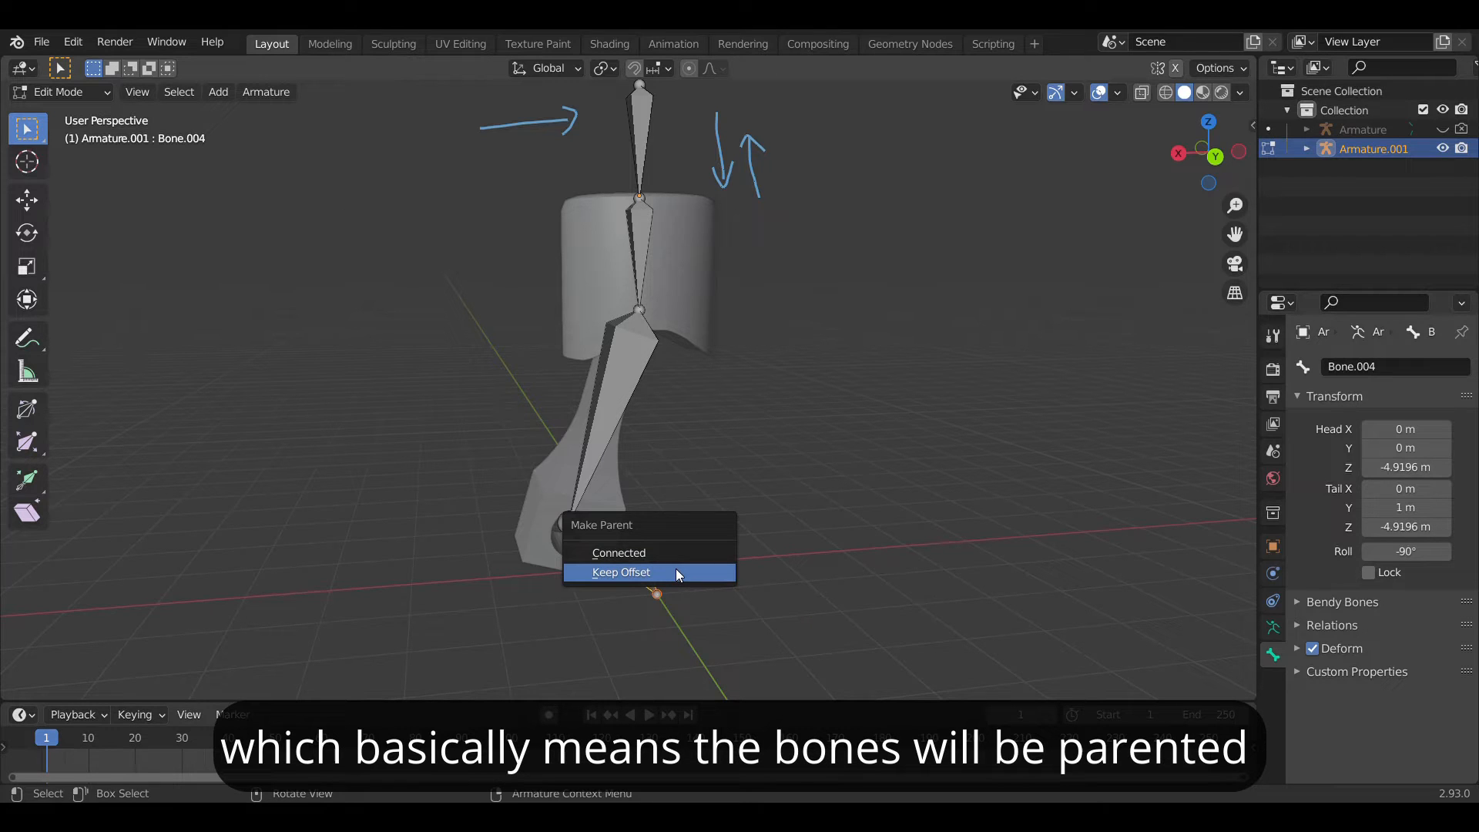
click(621, 571)
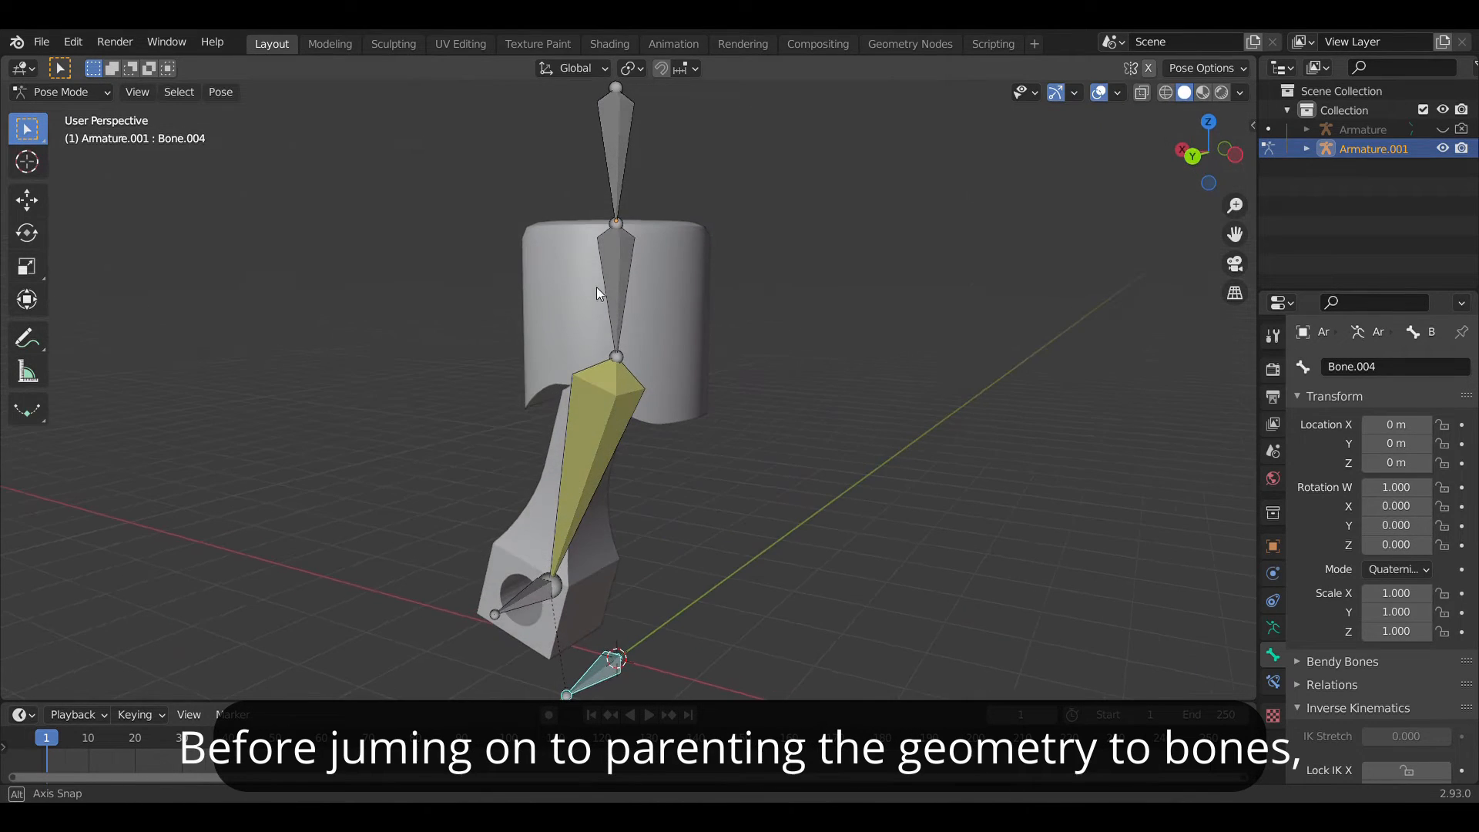
click(74, 41)
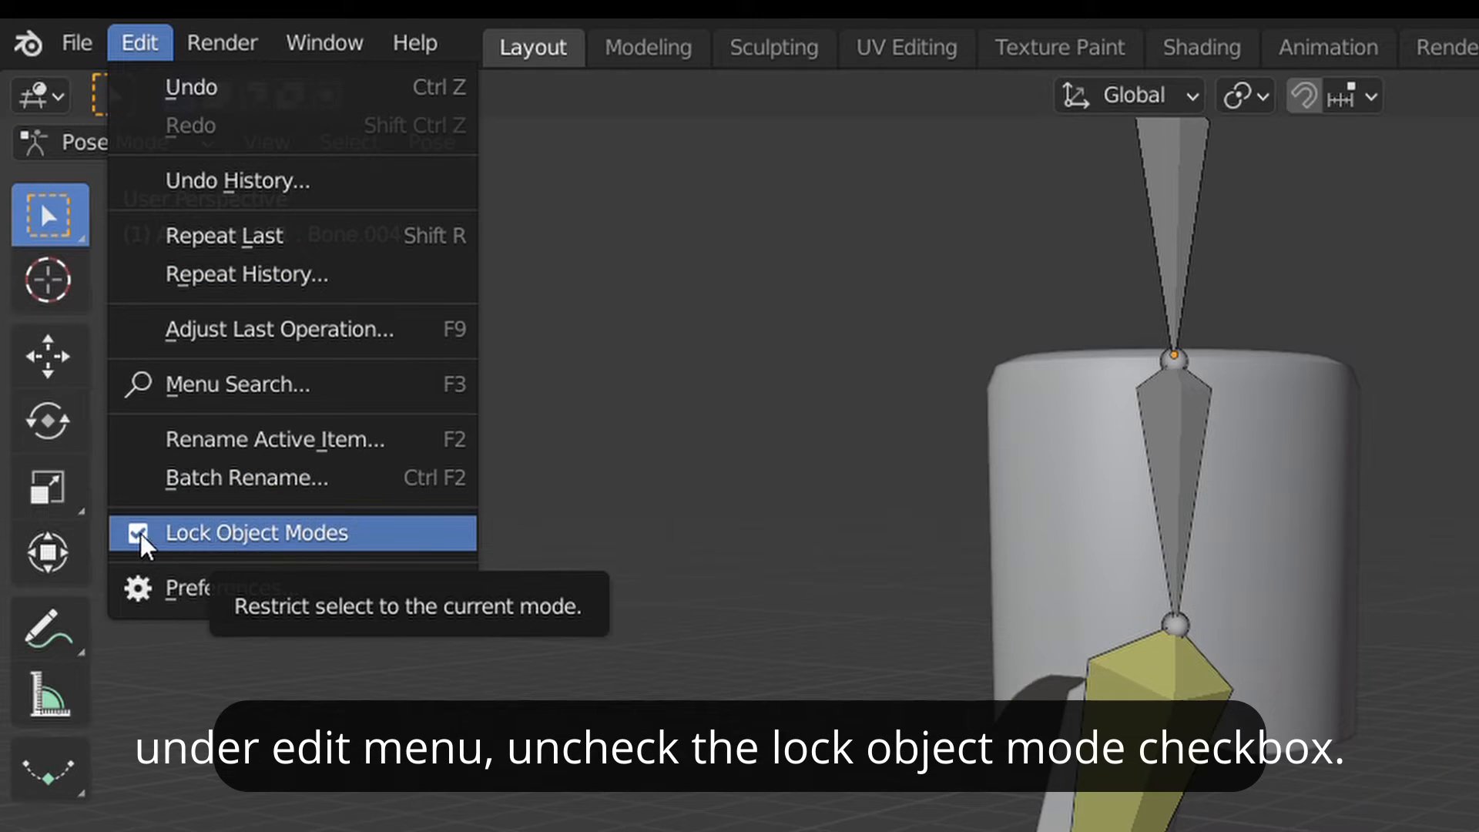
click(139, 533)
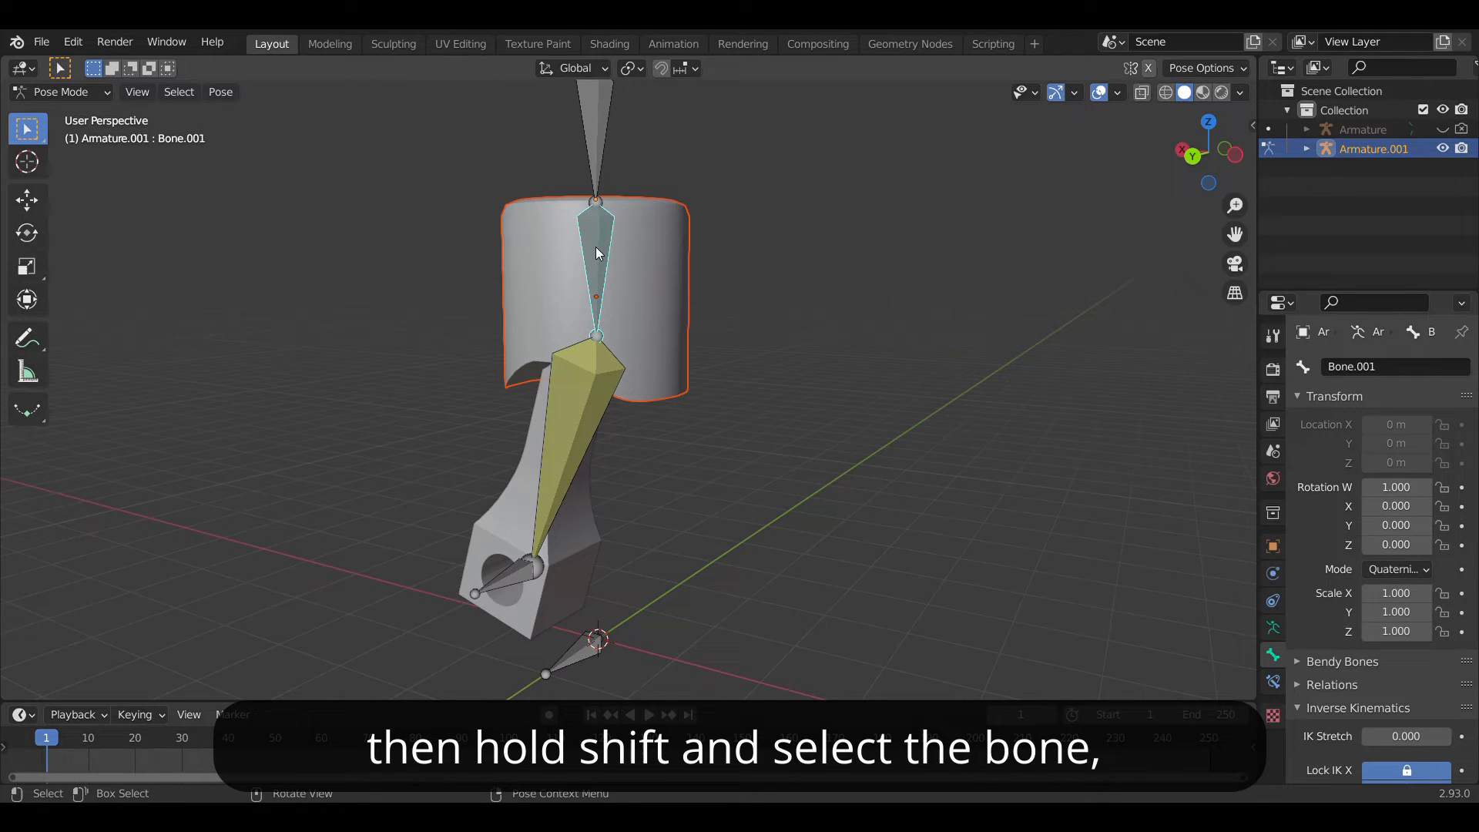
mouse_move(665, 268)
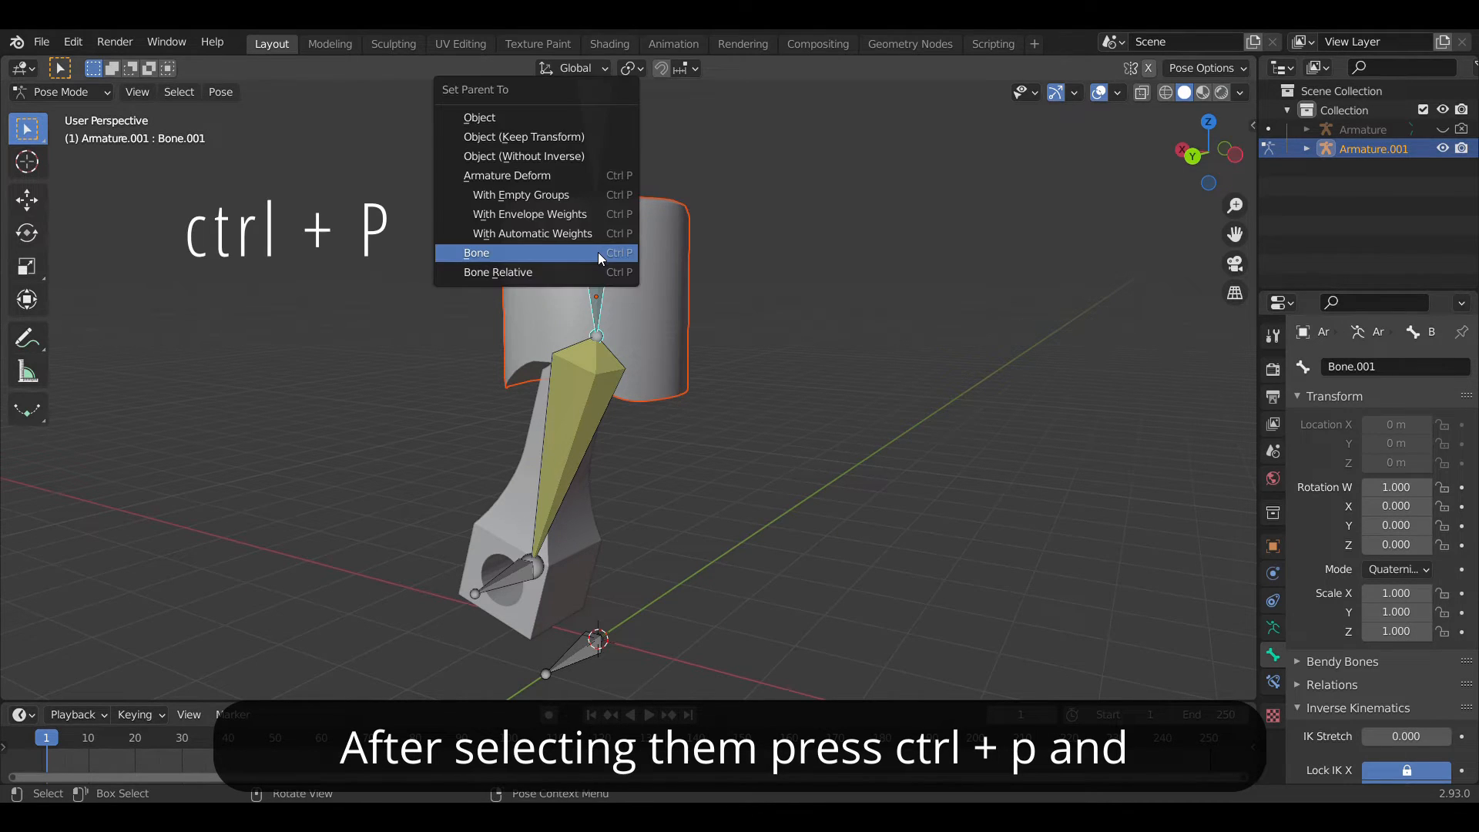
Step: Bone-parent the upper piston part to its bone and the lower part to the IK bone
click(476, 252)
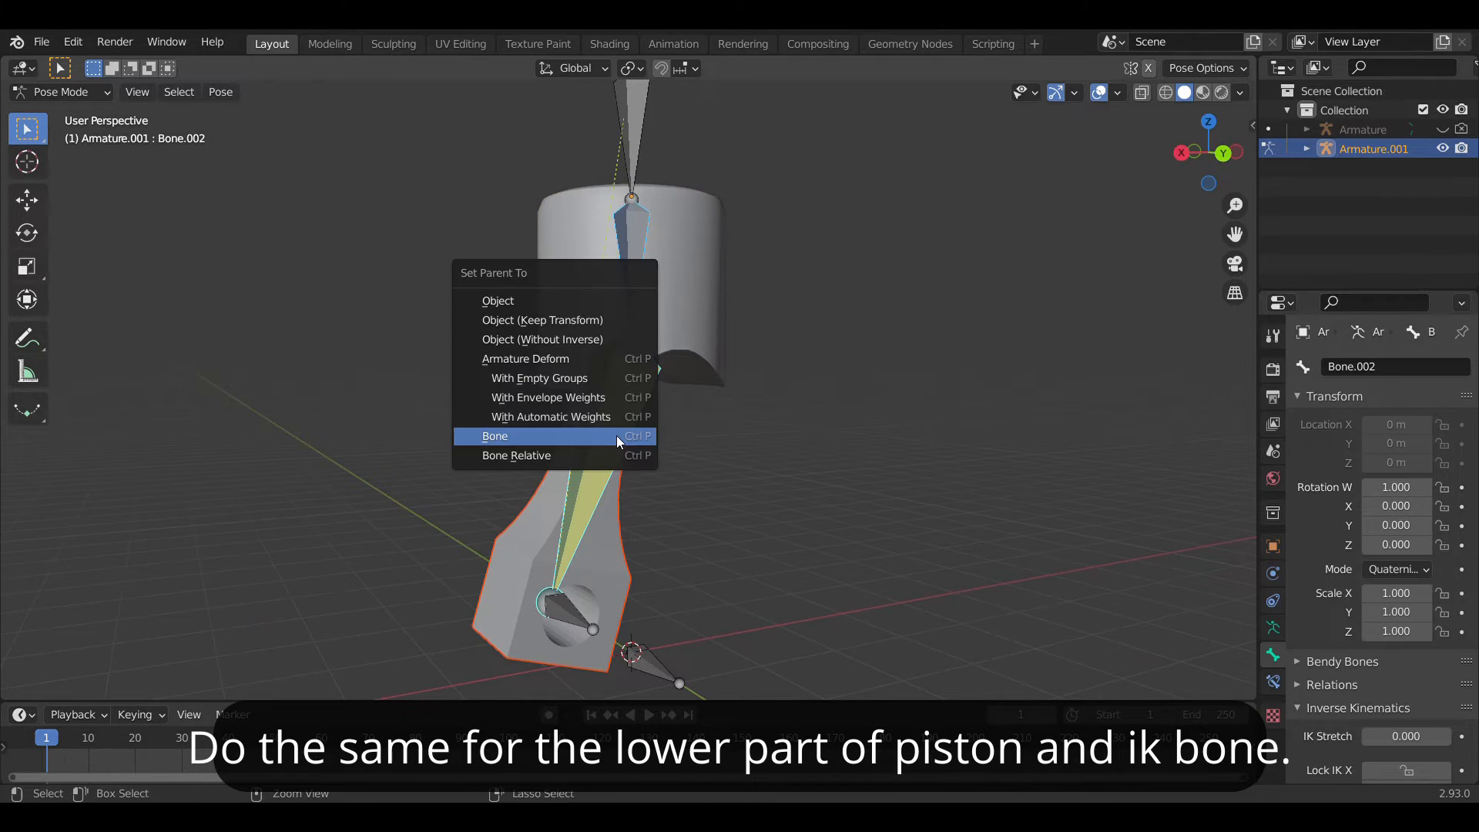
click(496, 436)
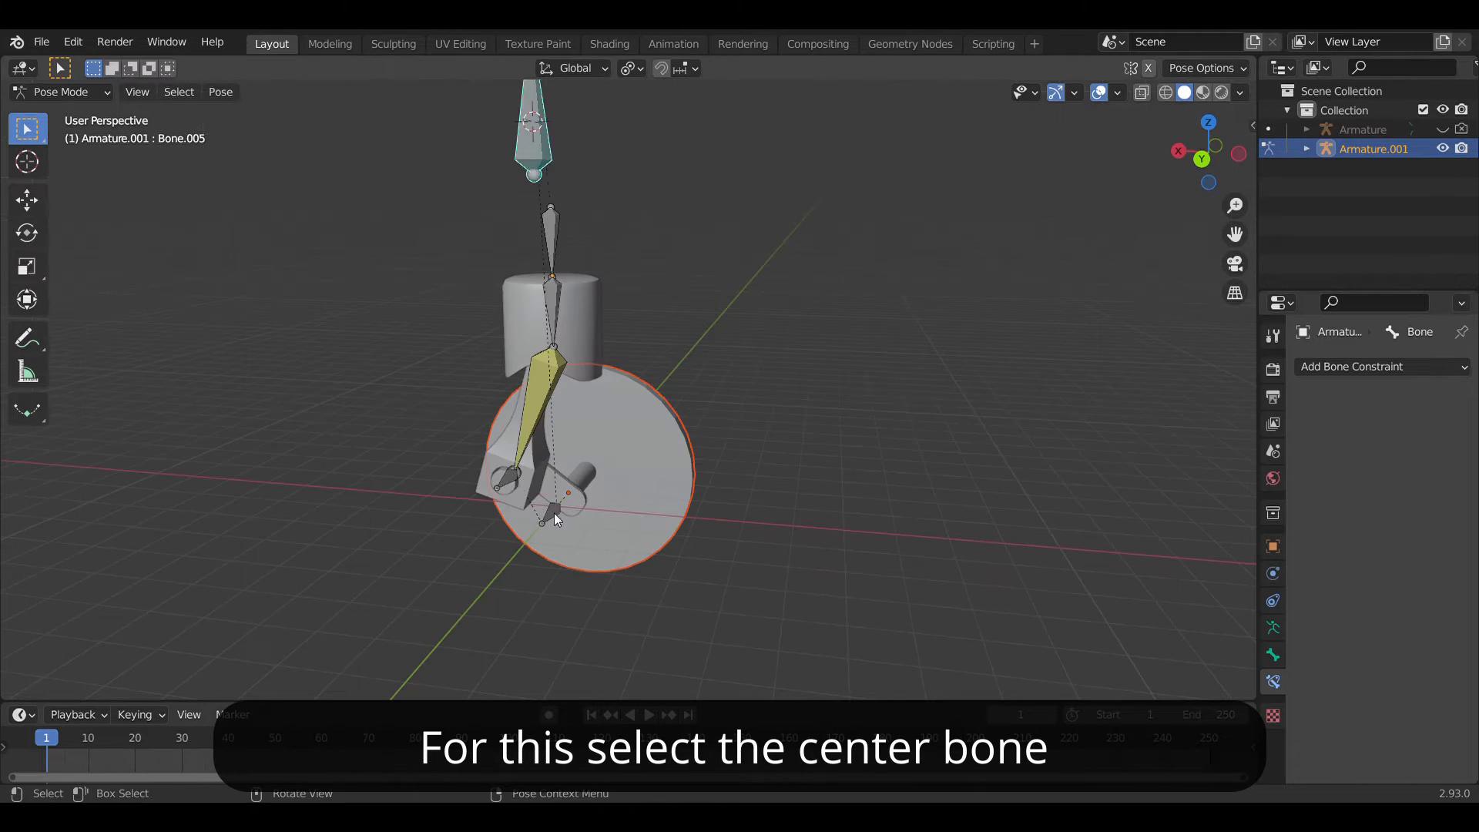
Step: Give the wheel's centre bone a Transformation constraint targeting Armature.001 / Bone.001
click(552, 514)
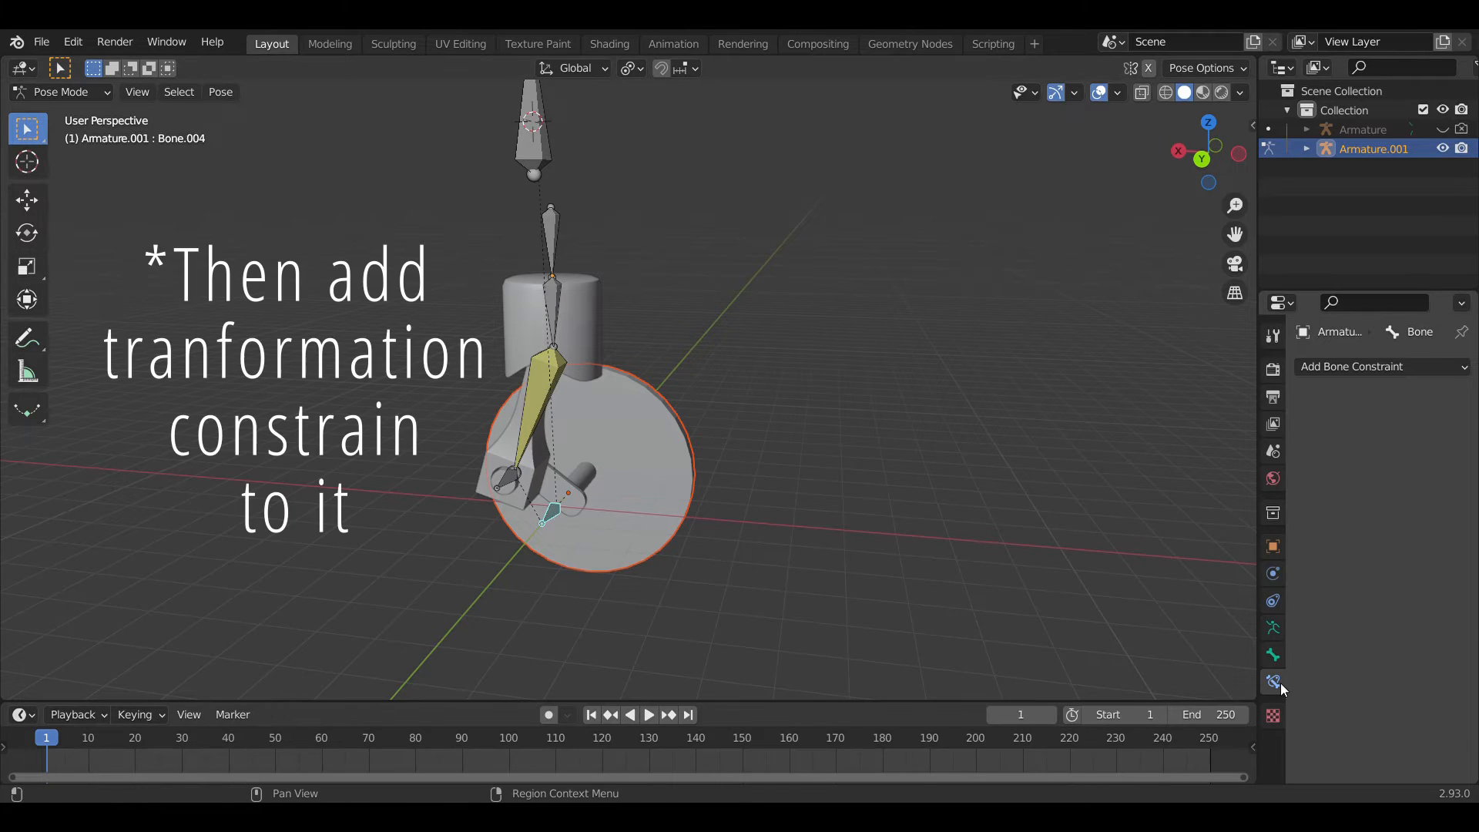
click(1380, 366)
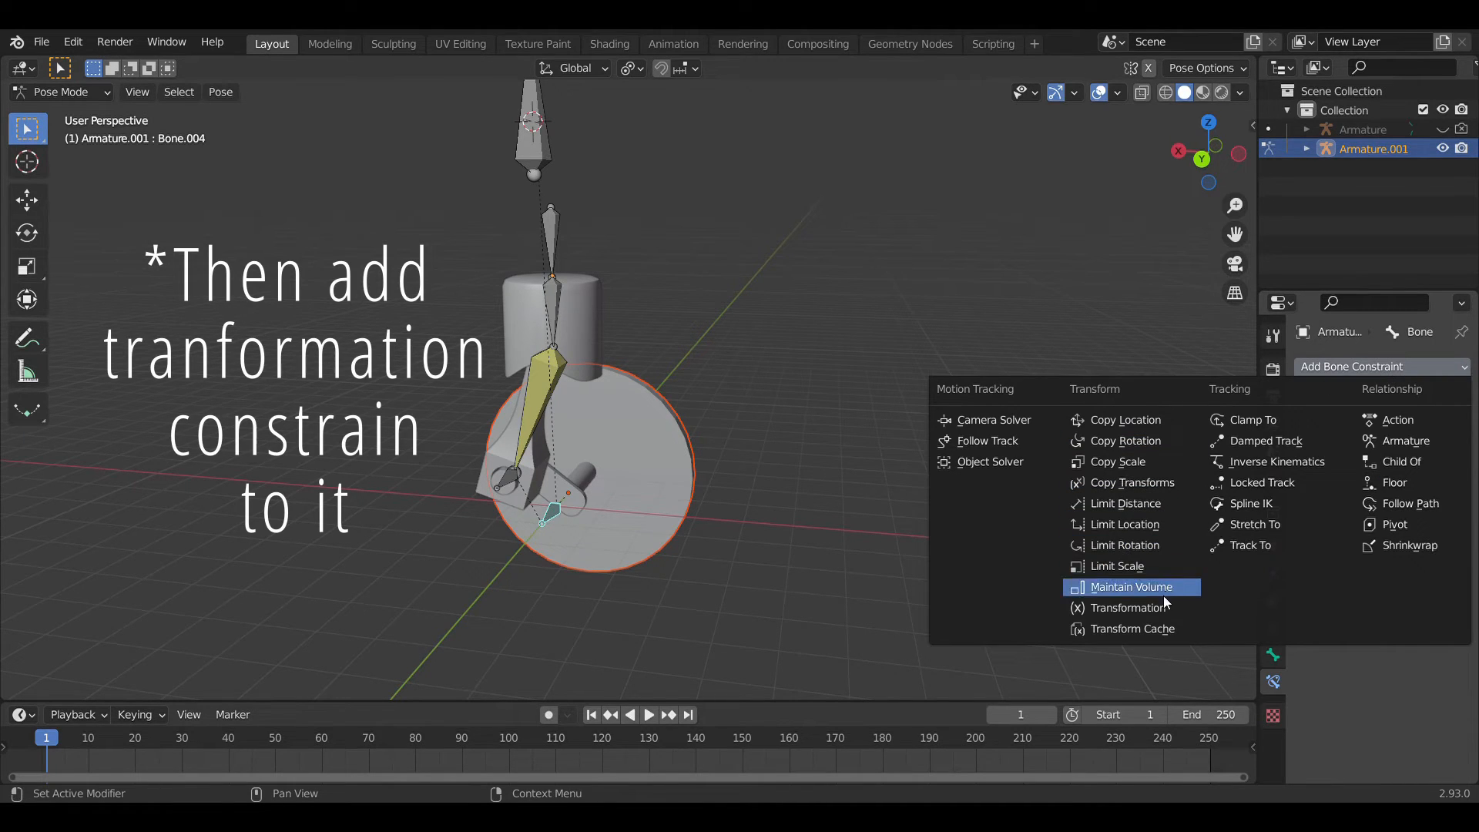
click(1128, 607)
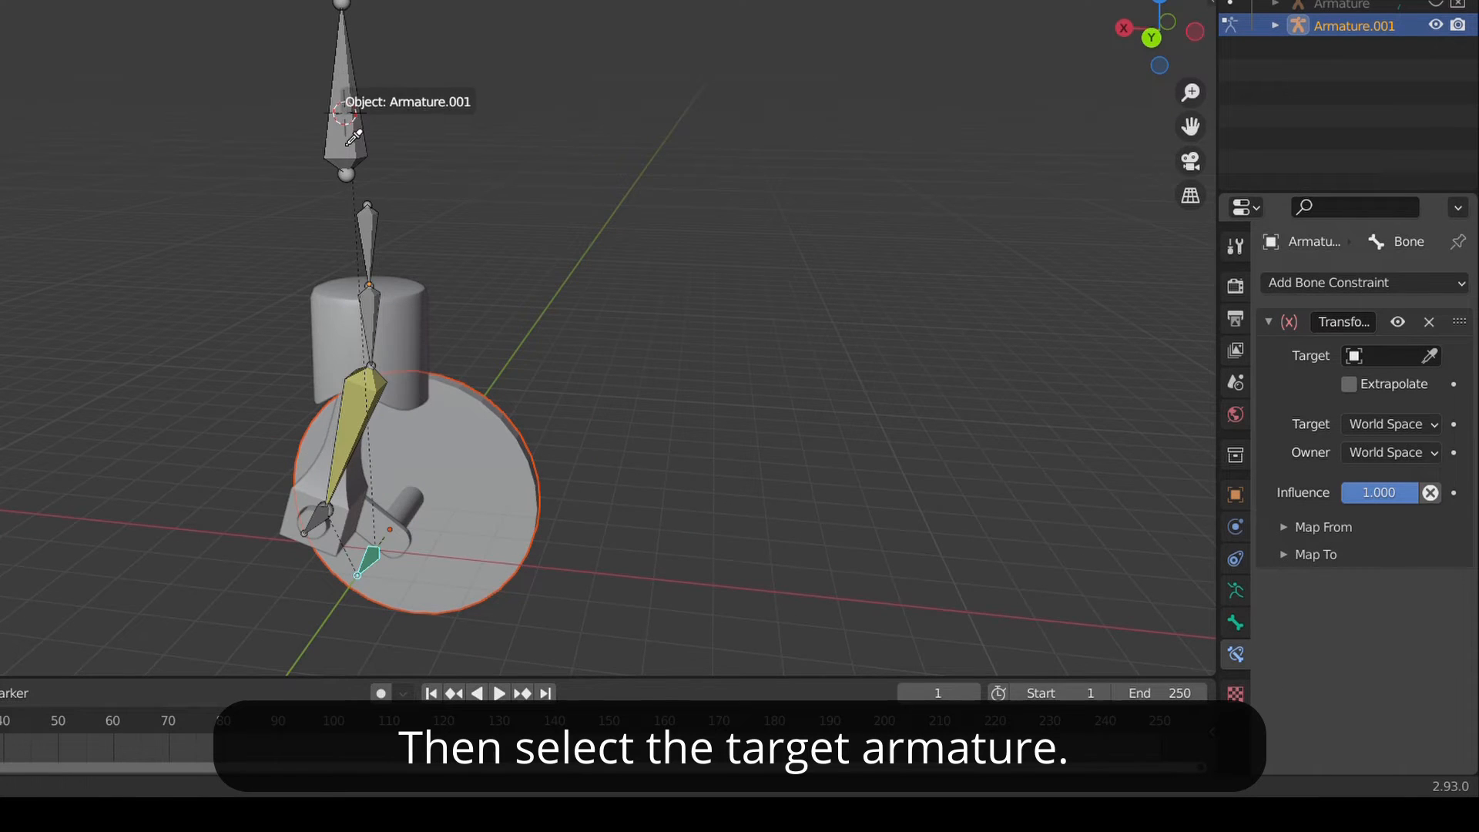
click(1386, 356)
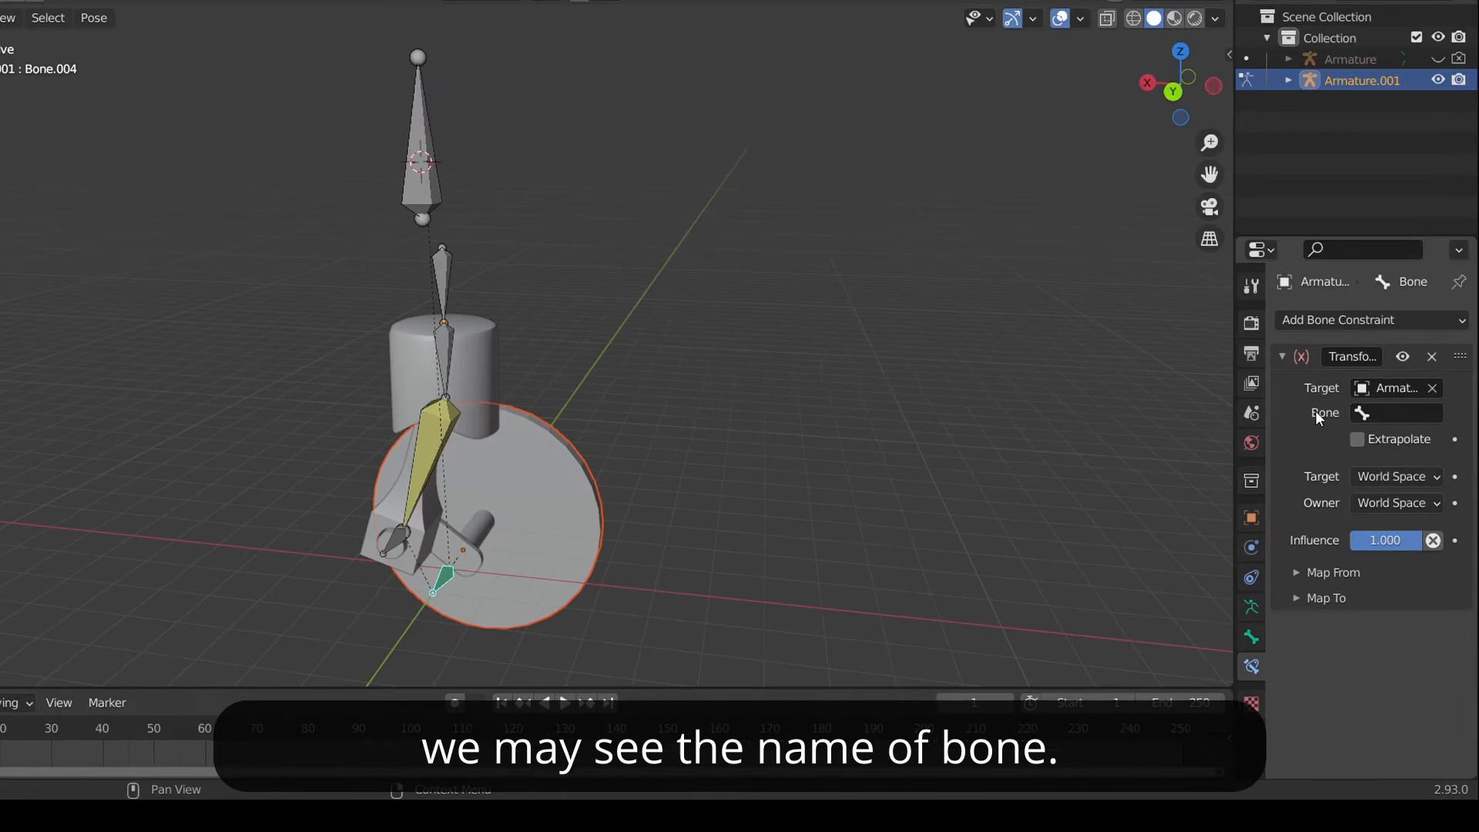
click(1404, 413)
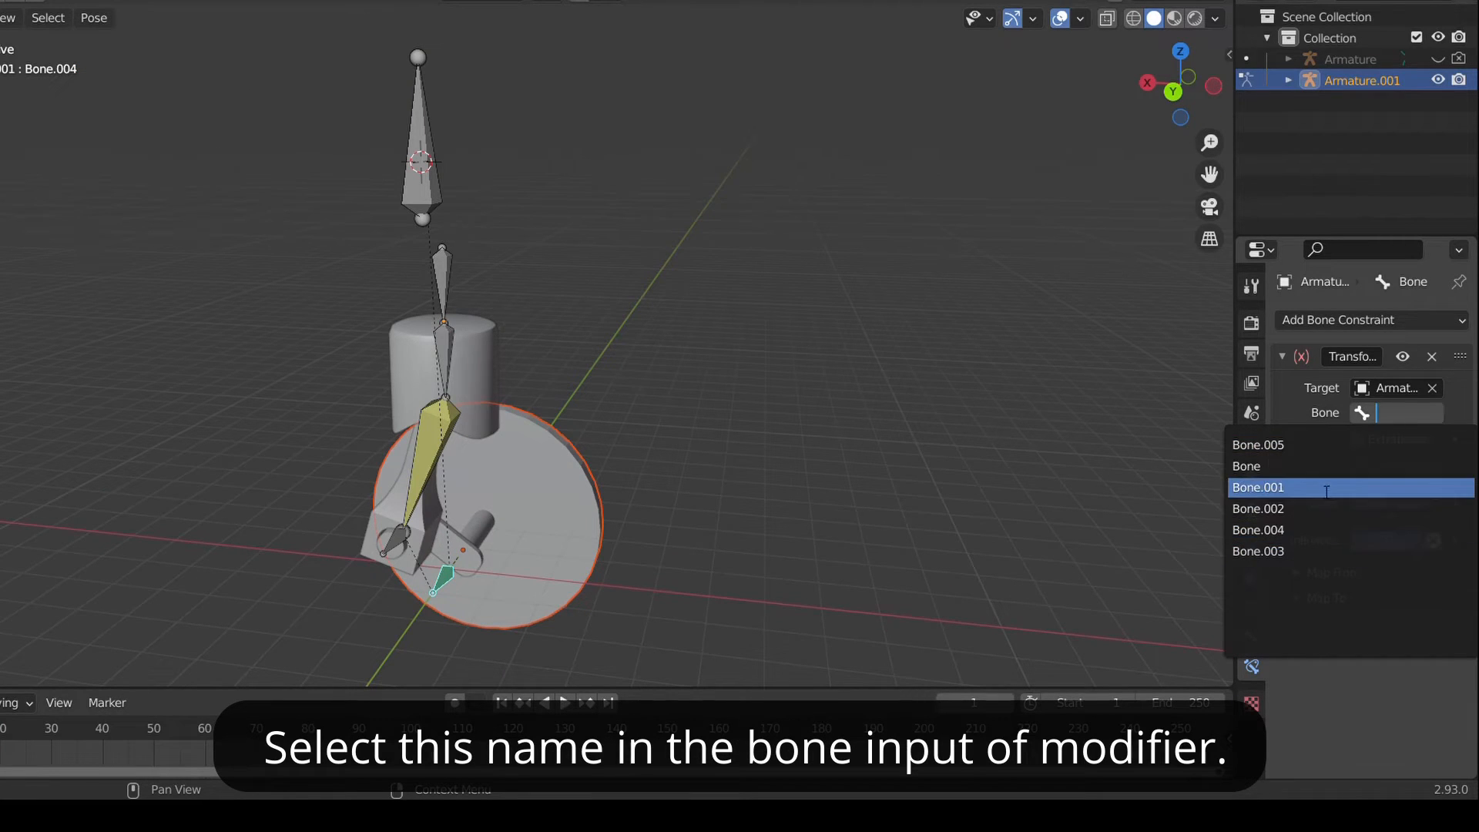
click(1257, 487)
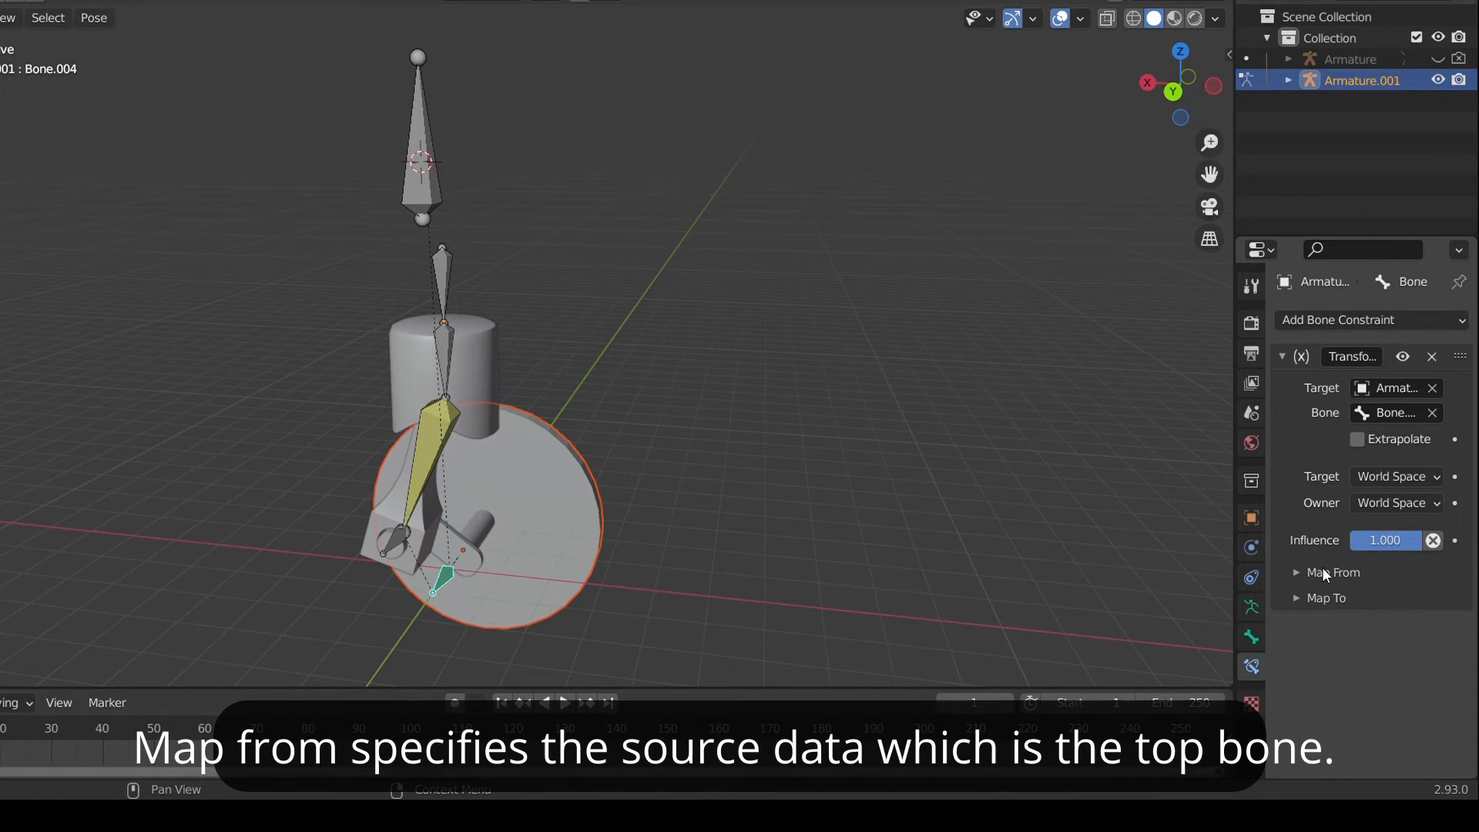
Step: Map the top bone's 0–8 m X location to 0–360° Y rotation and slide it to spin the wheel
click(1331, 572)
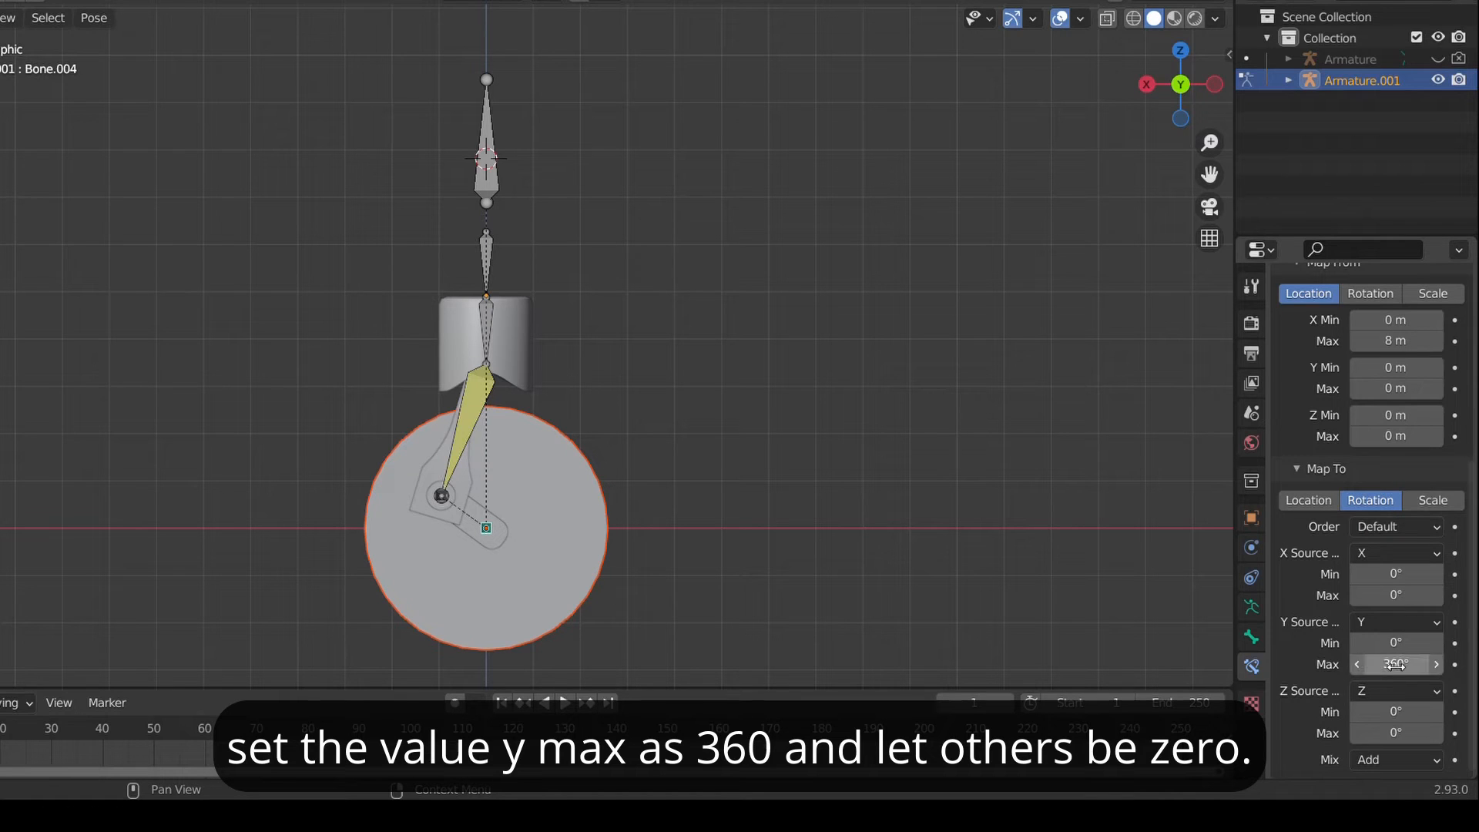
click(1396, 664)
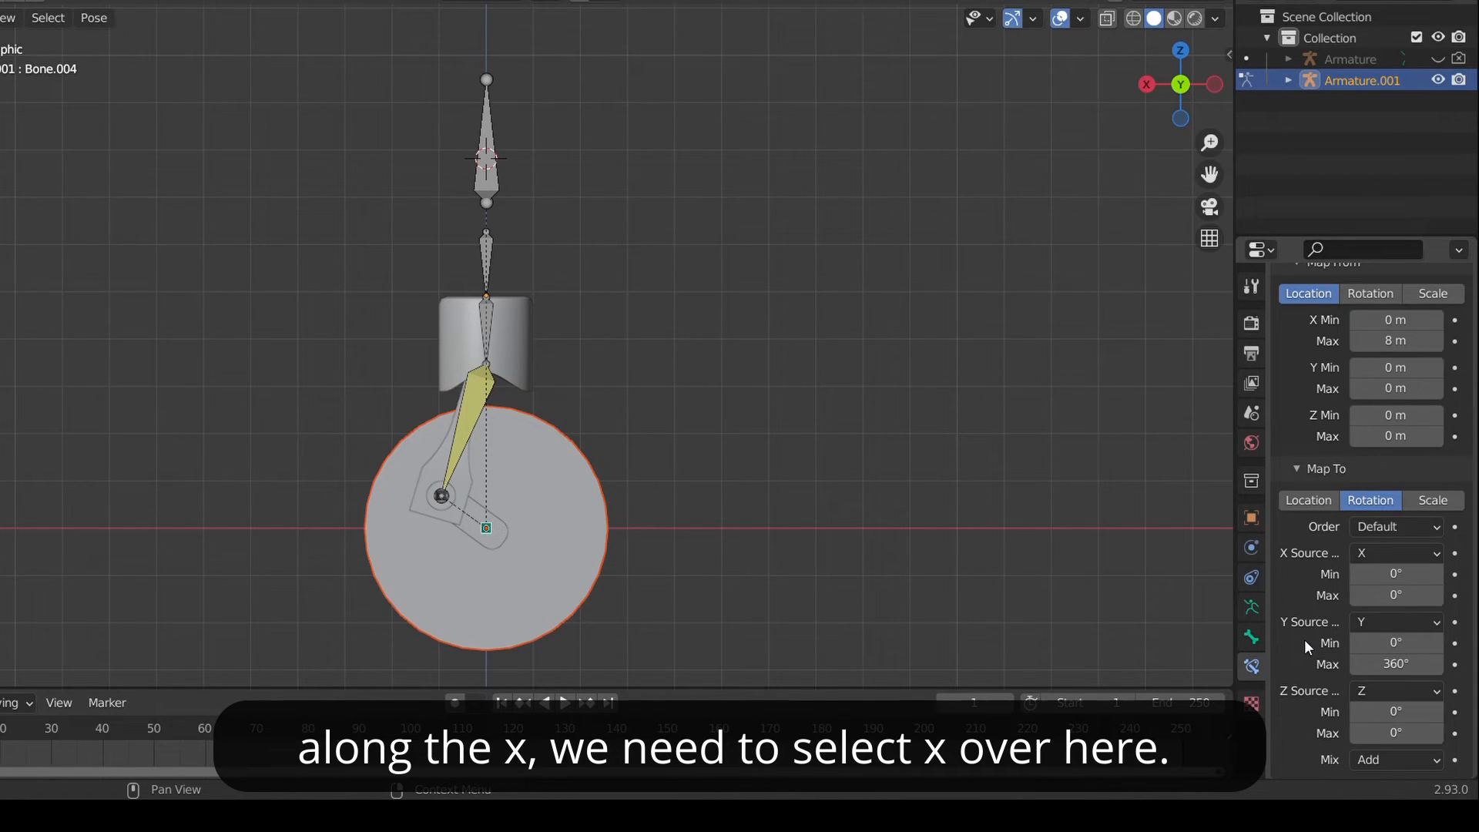
click(1395, 621)
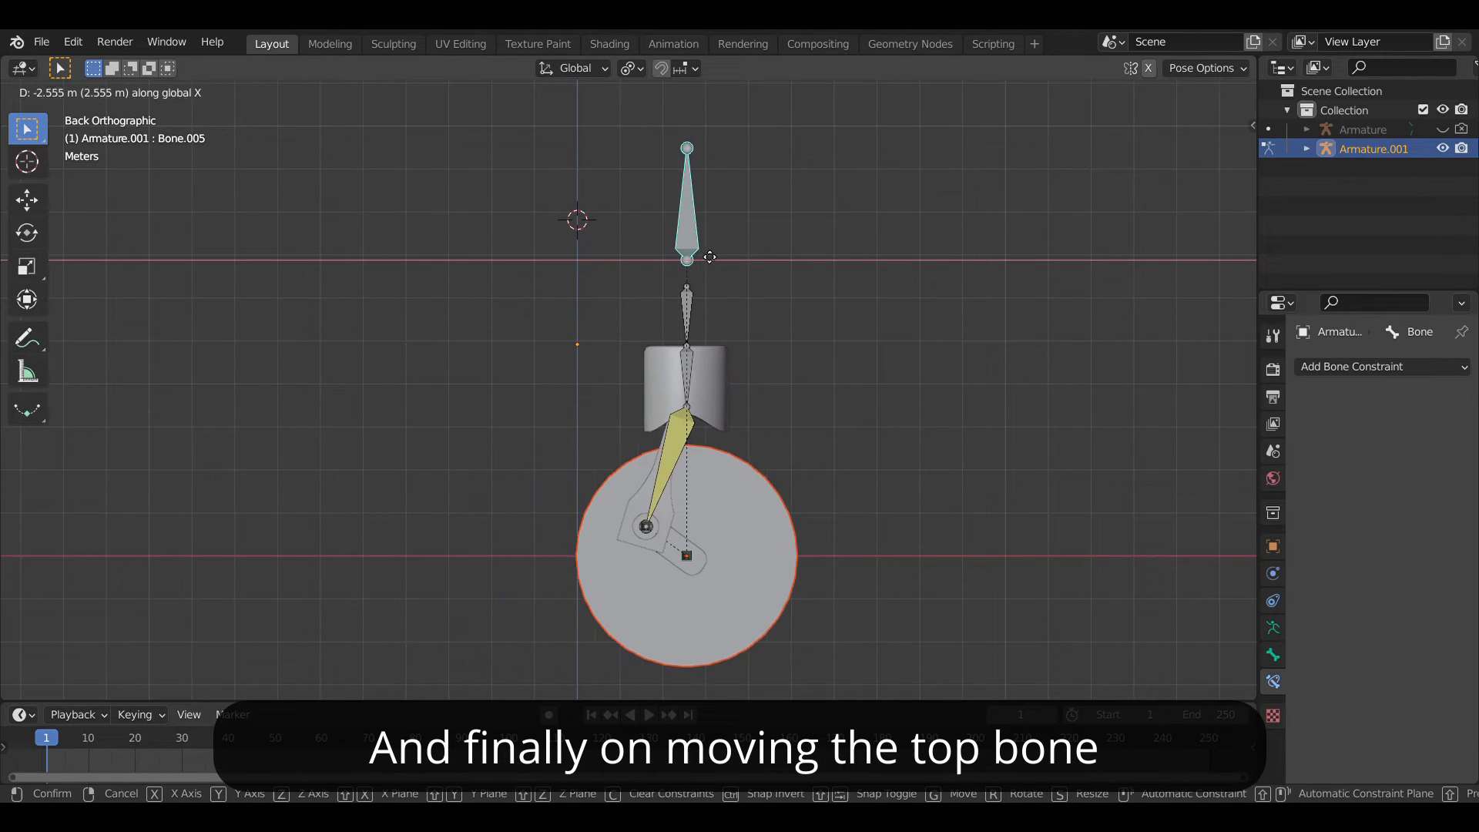
drag(685, 255, 267, 254)
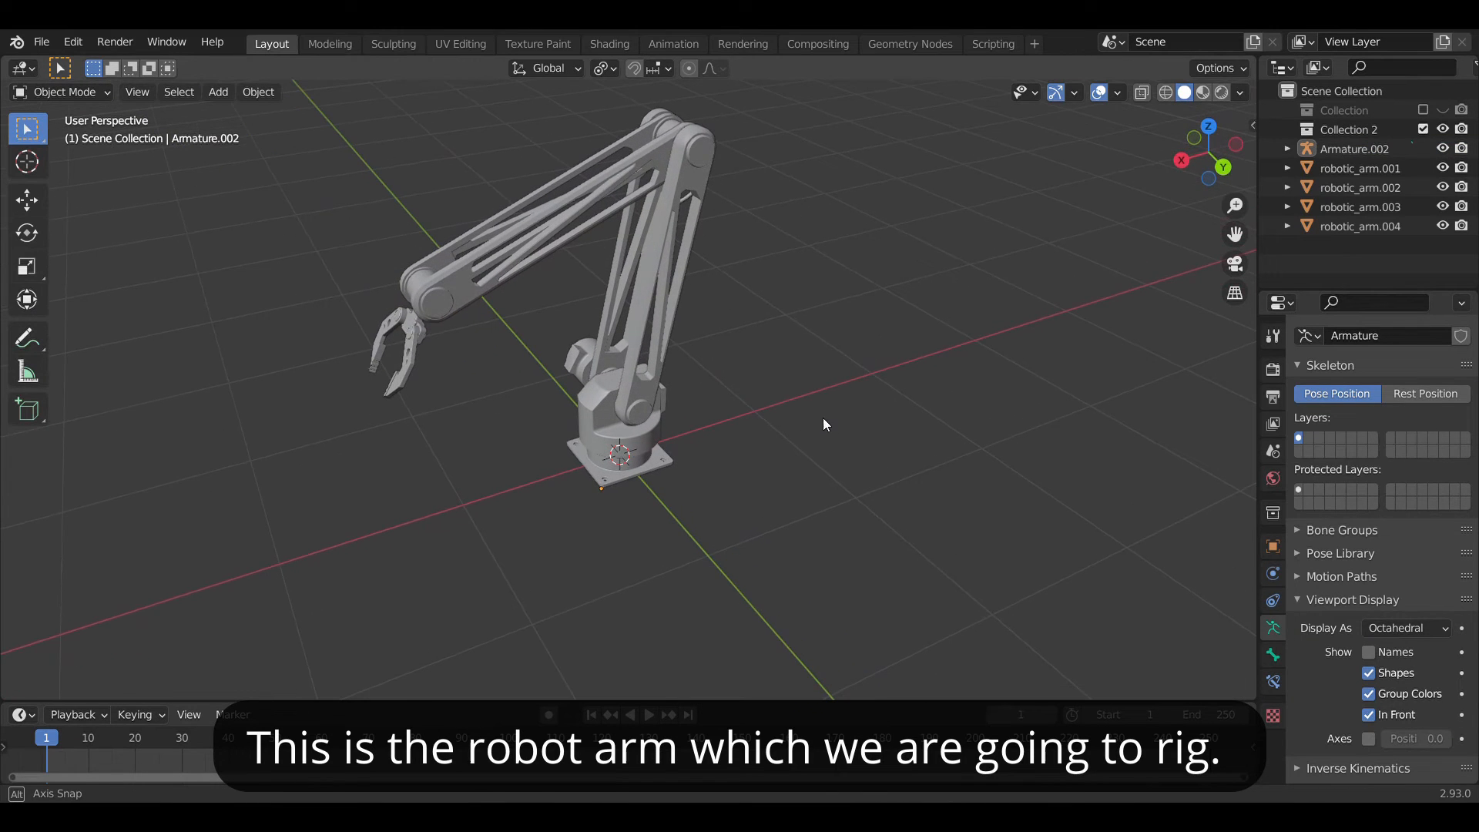
Step: Switch to front view to rig the robot arm and gripper fingers with bones
key(KP_1)
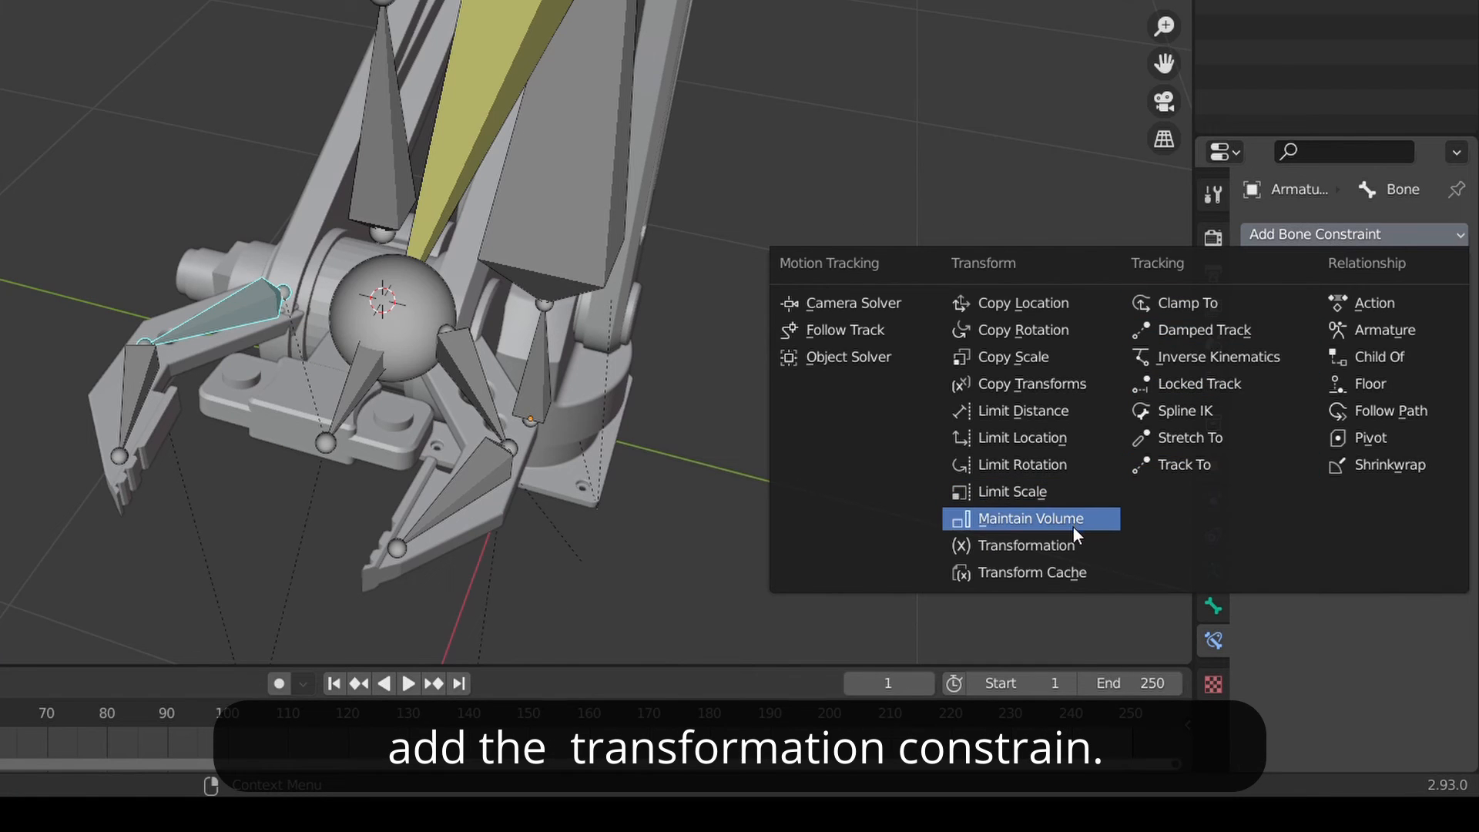
Step: Drive both finger bones from the control bone's Z rotation via Transformation constraints, the second mapped to -180°
click(1032, 545)
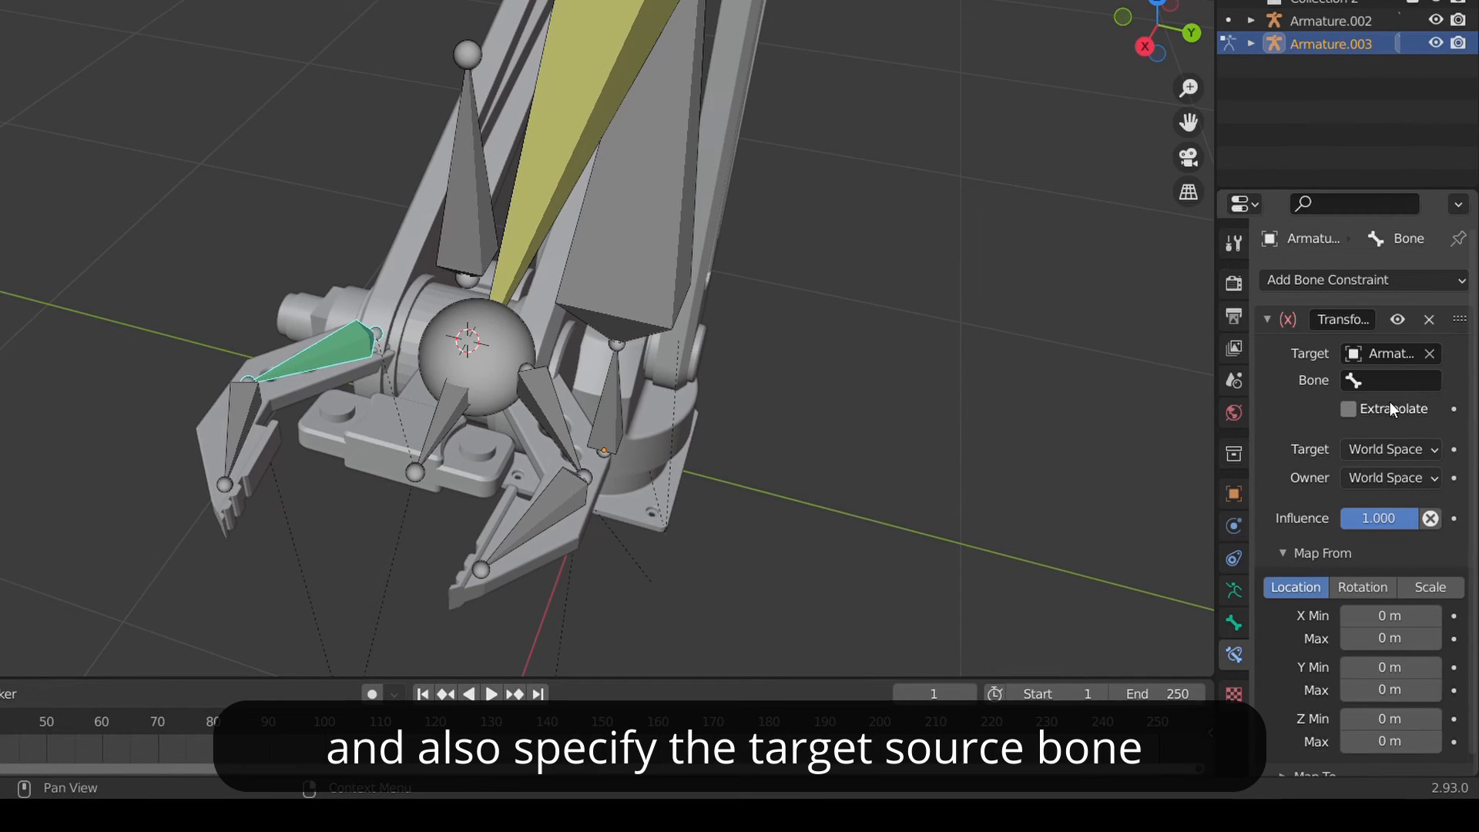
click(1389, 381)
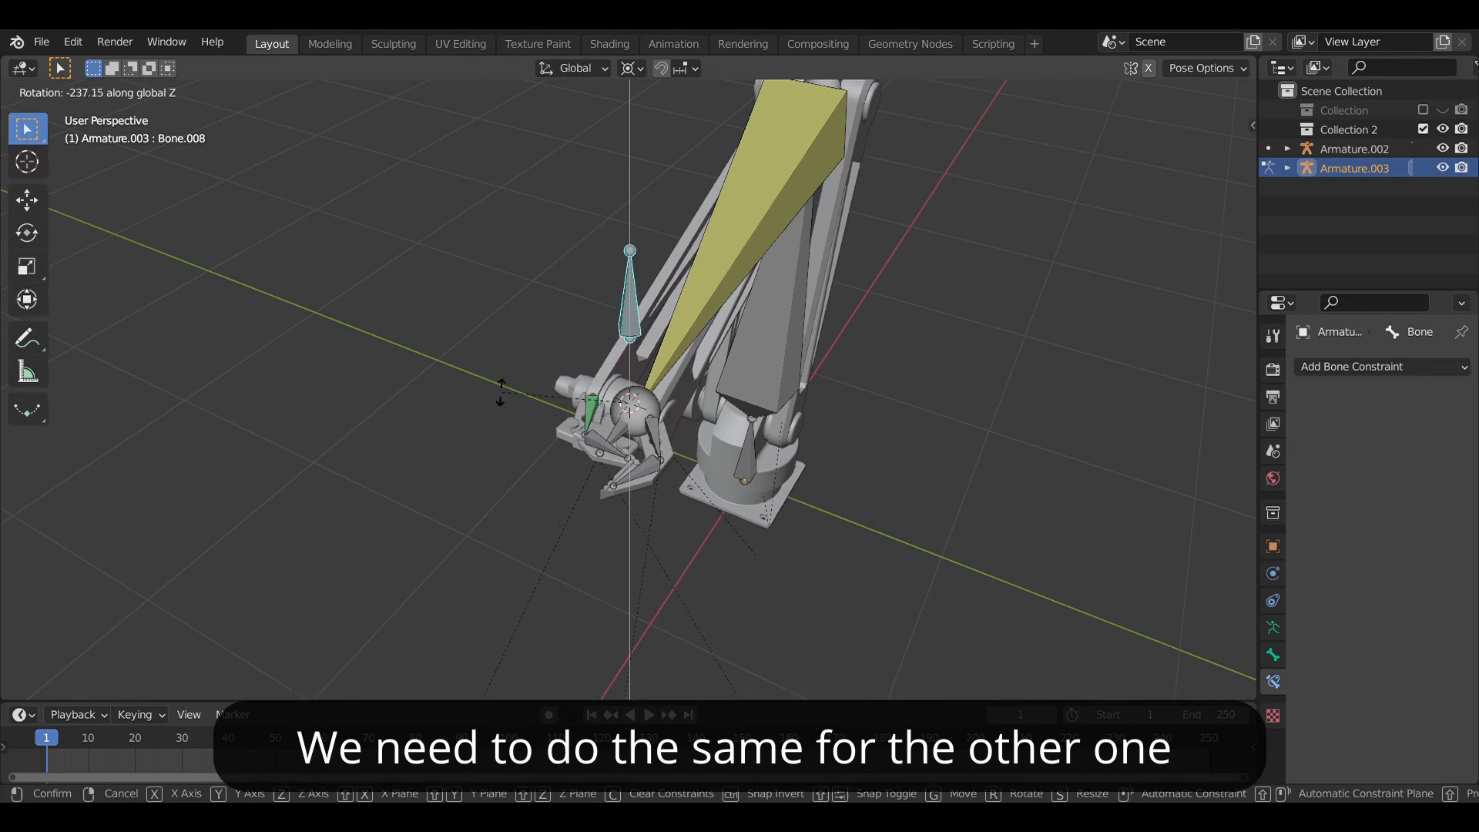
click(1382, 366)
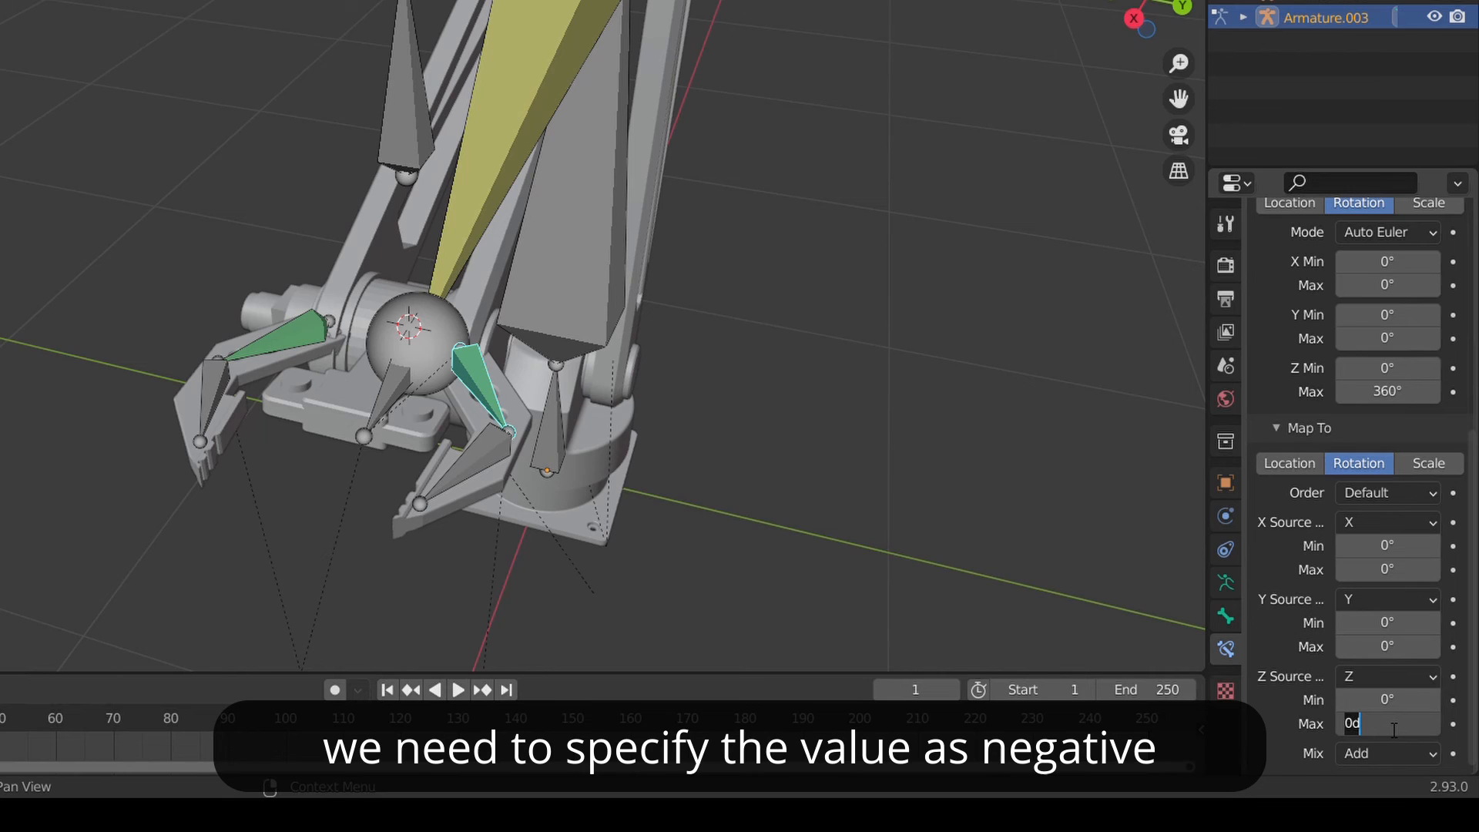
text(-180)
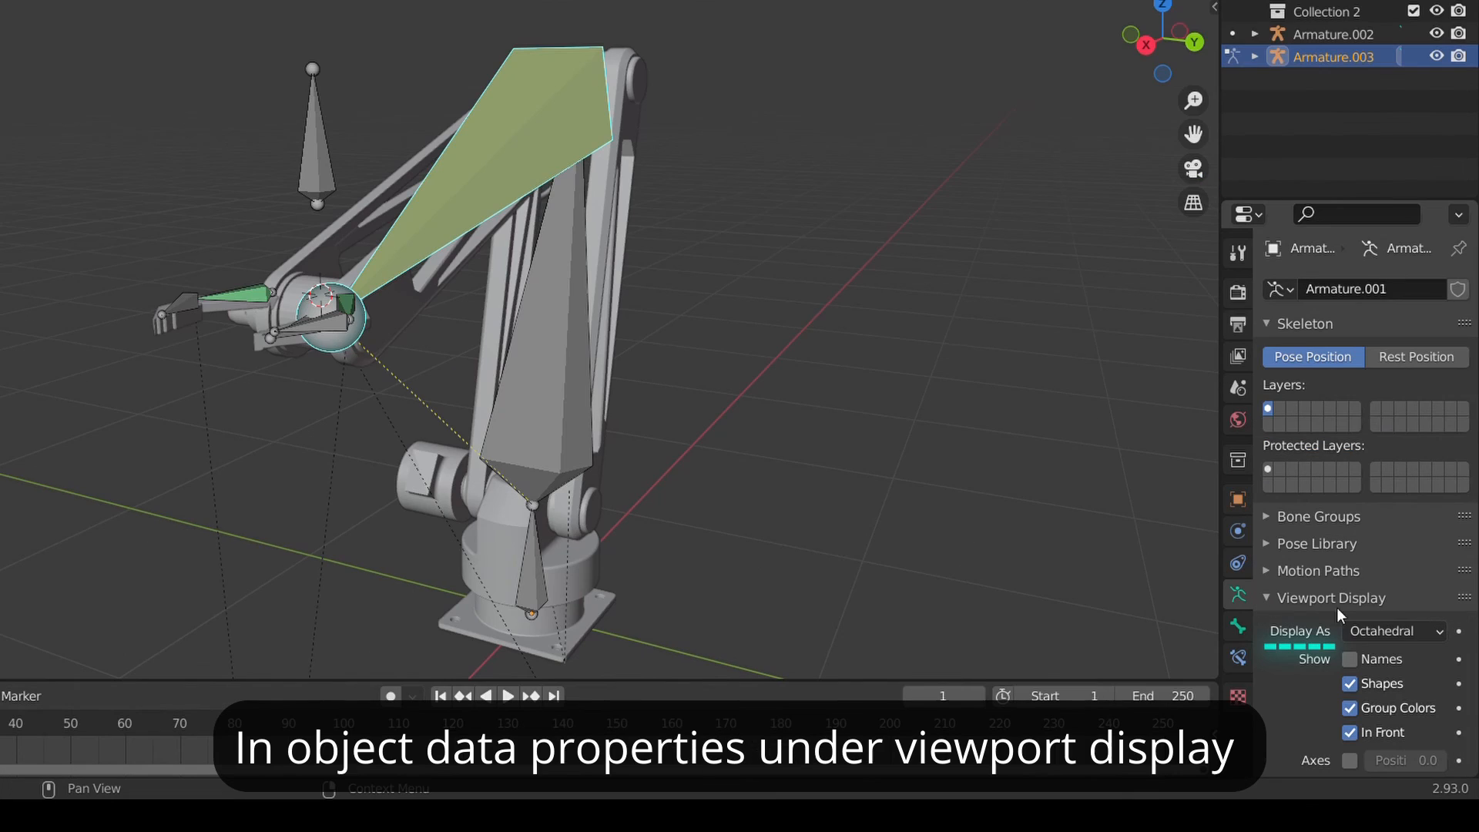
Step: Set the armature's Display As to Wire, then to Stick
click(1393, 631)
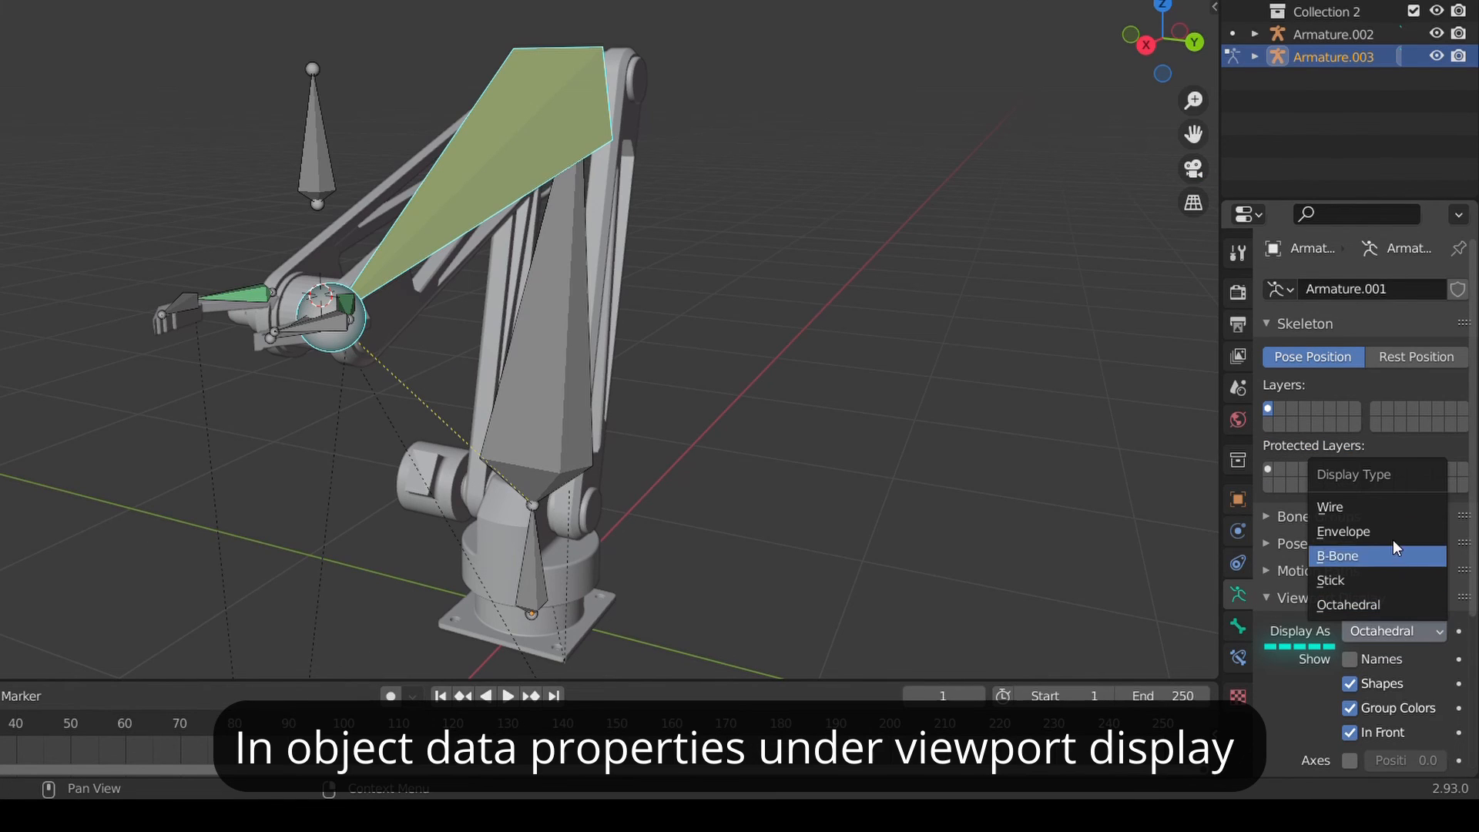
click(1328, 507)
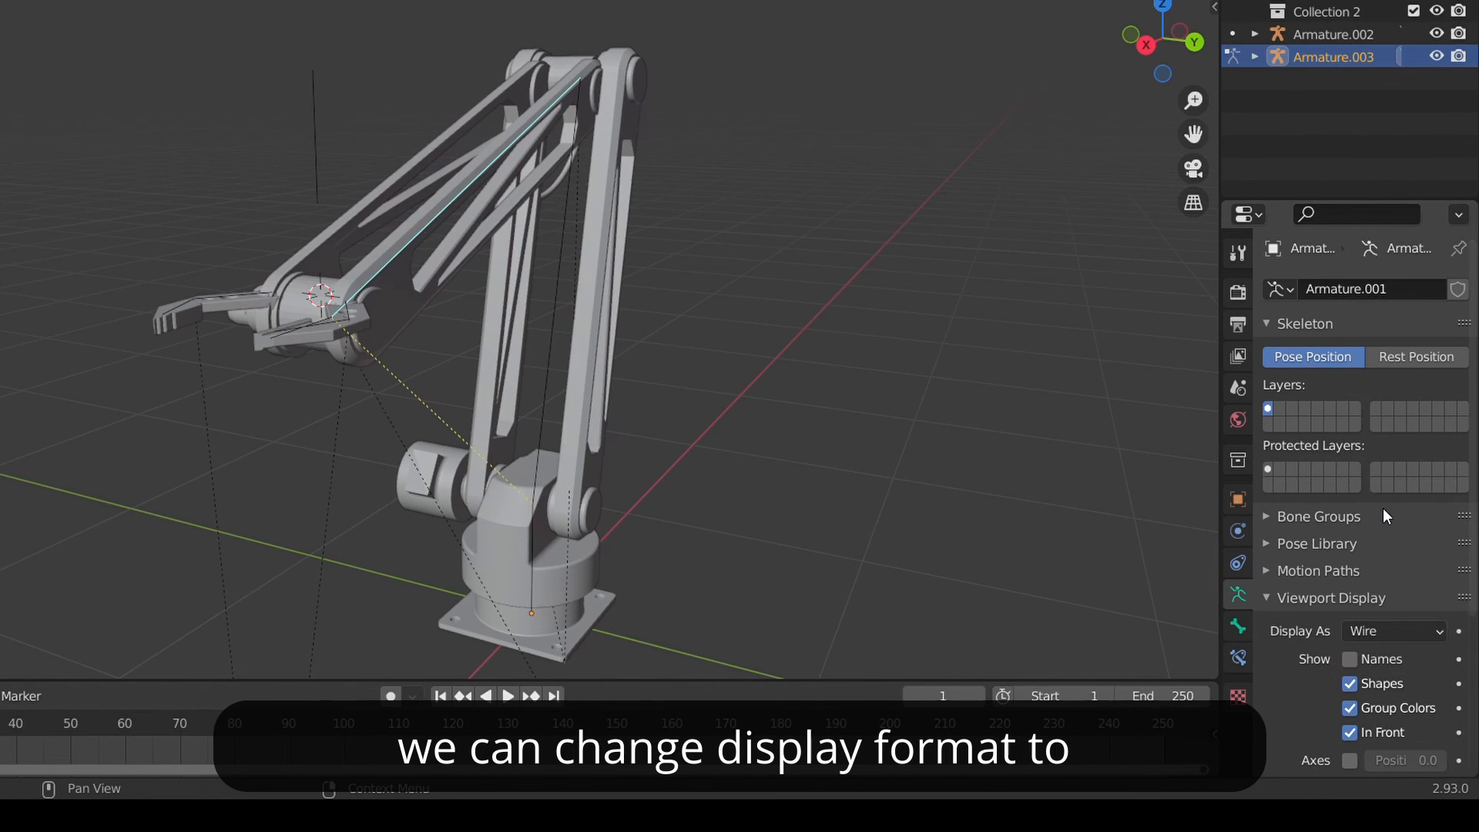
click(1392, 632)
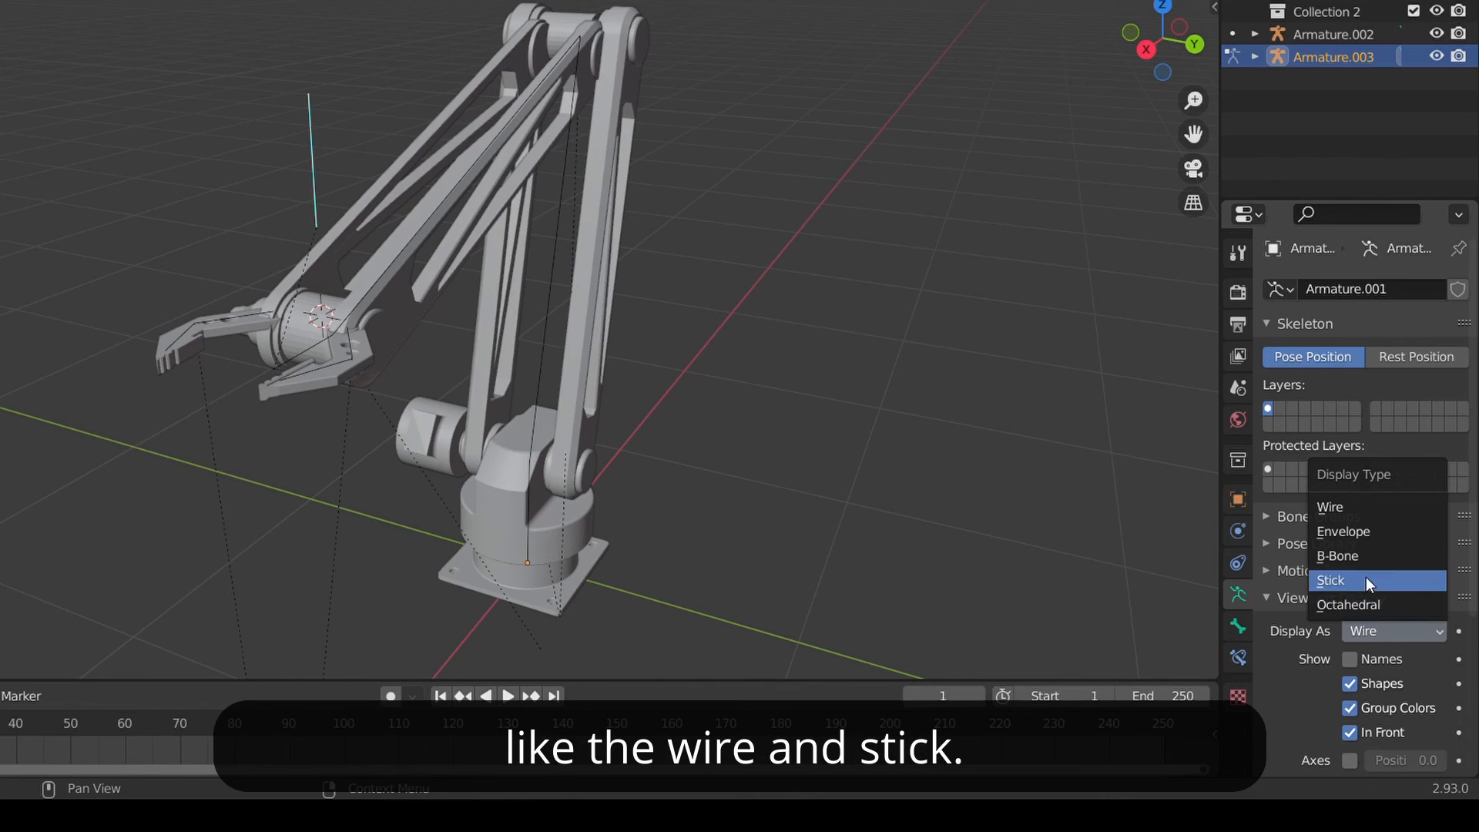
click(1331, 579)
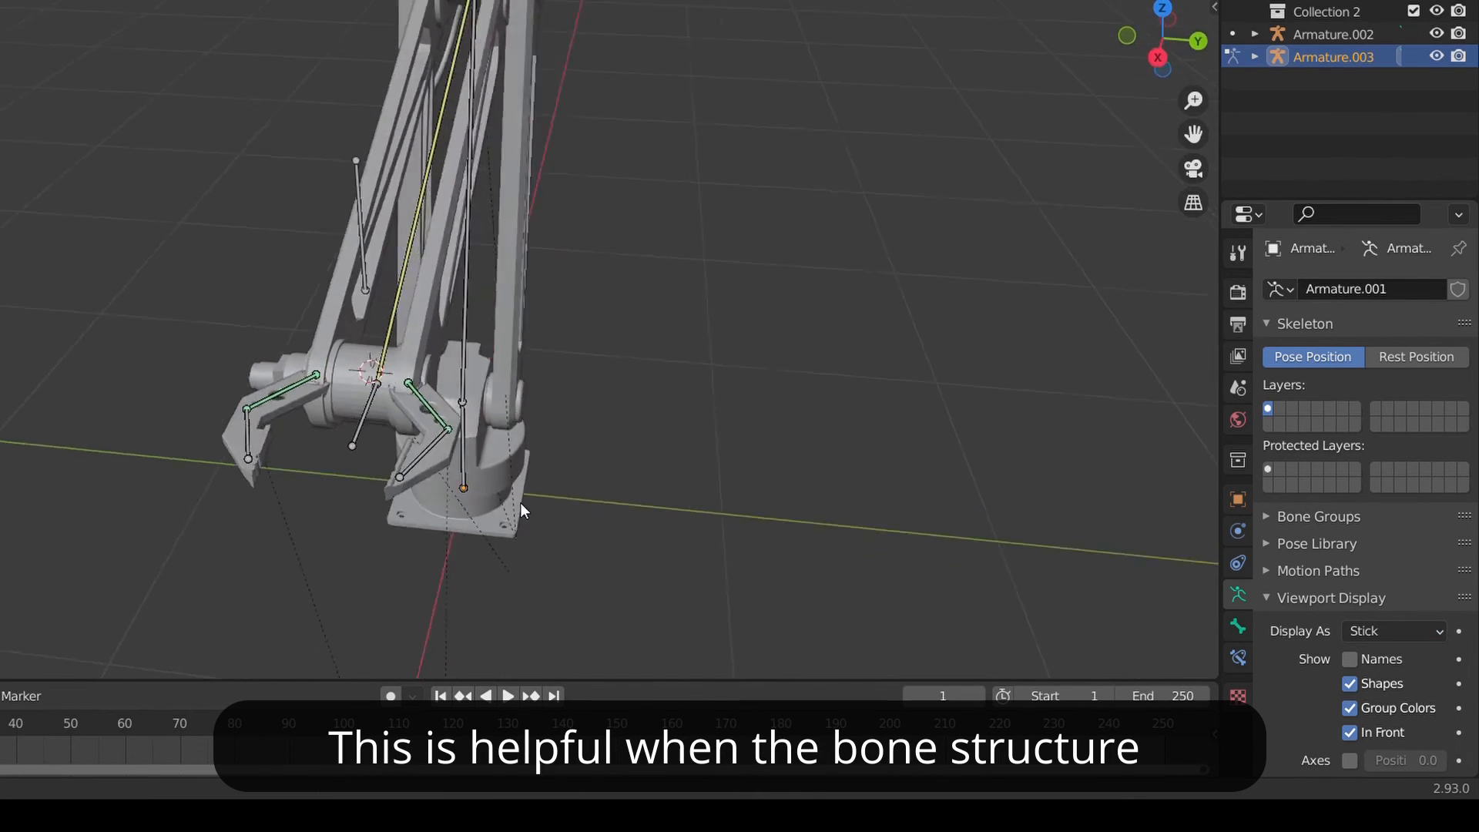